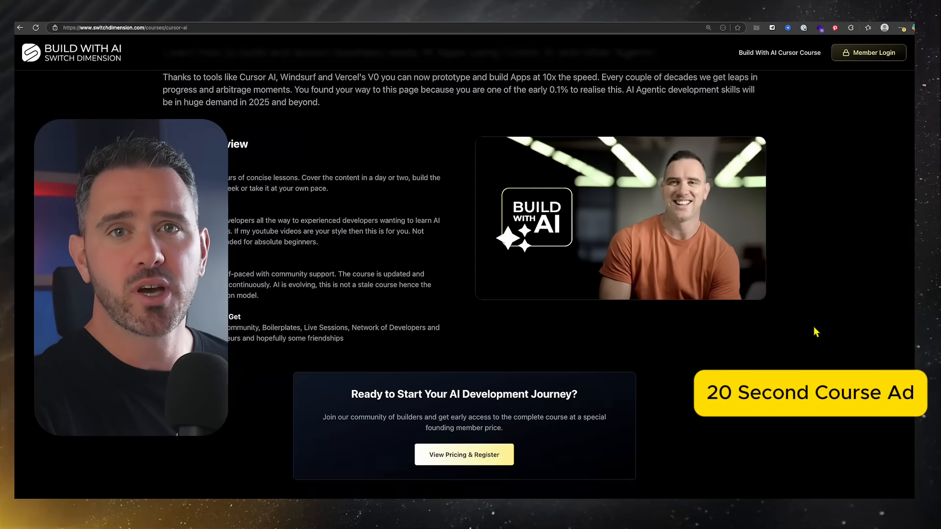
Open the Background Agents settings page, with the beta agent enabled and environment detected.
scroll("down", 3)
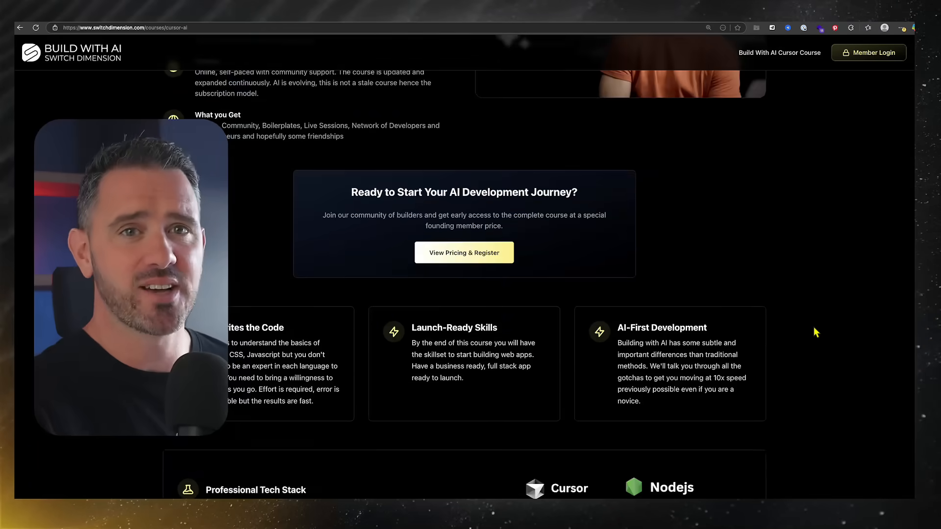
scroll("down", 3)
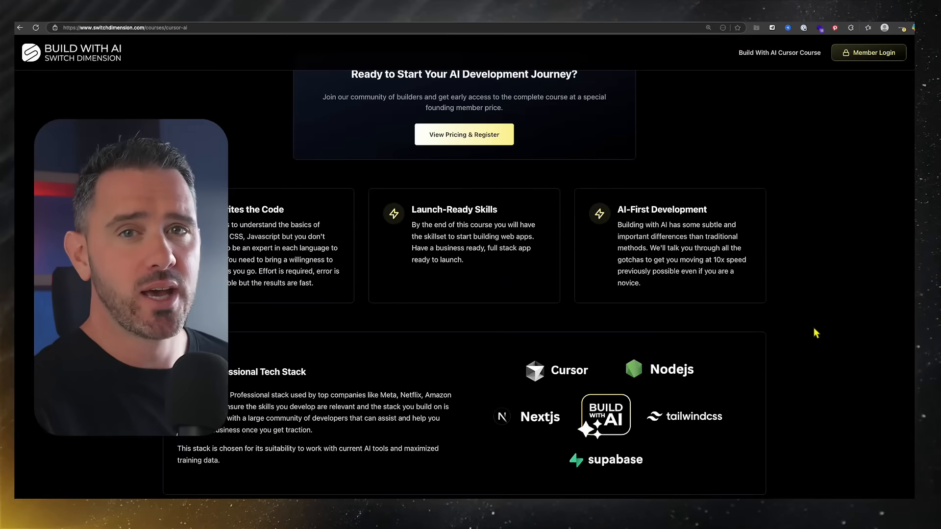
scroll("down", 3)
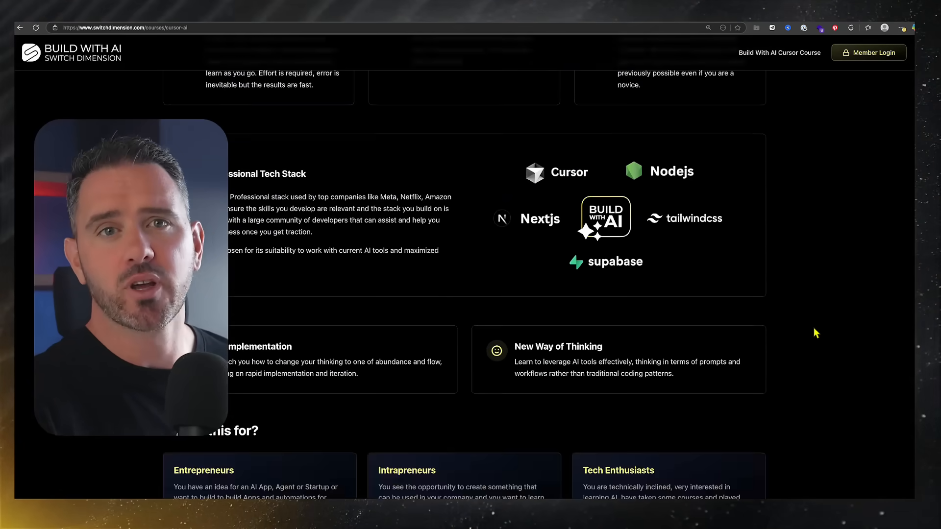
scroll("down", 3)
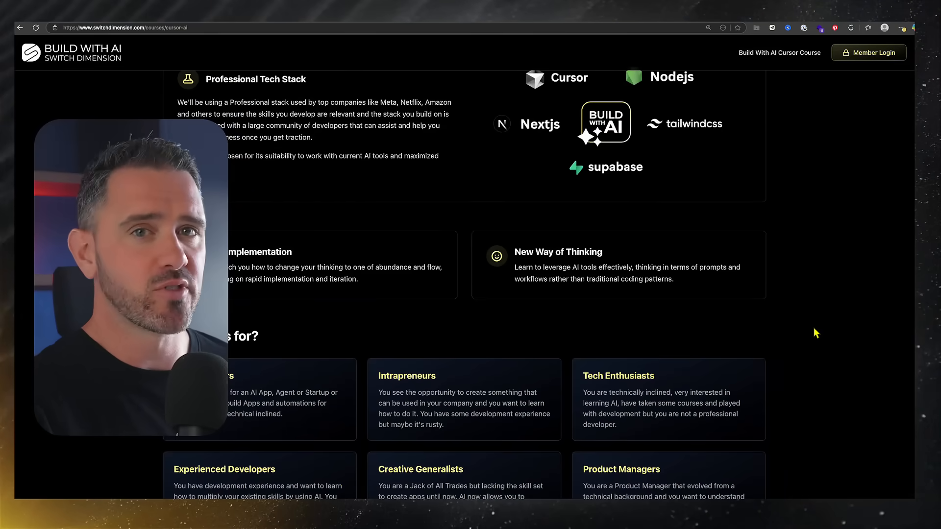
scroll("down", 3)
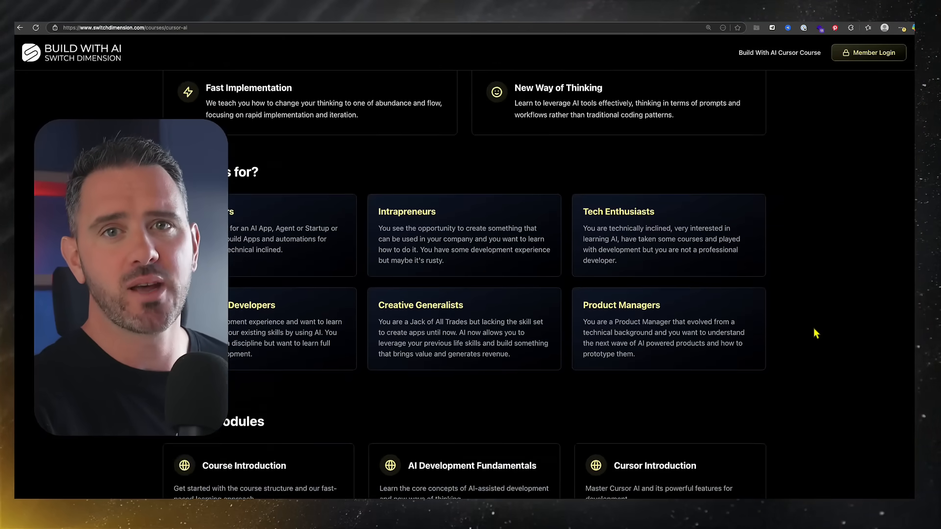
scroll("down", 3)
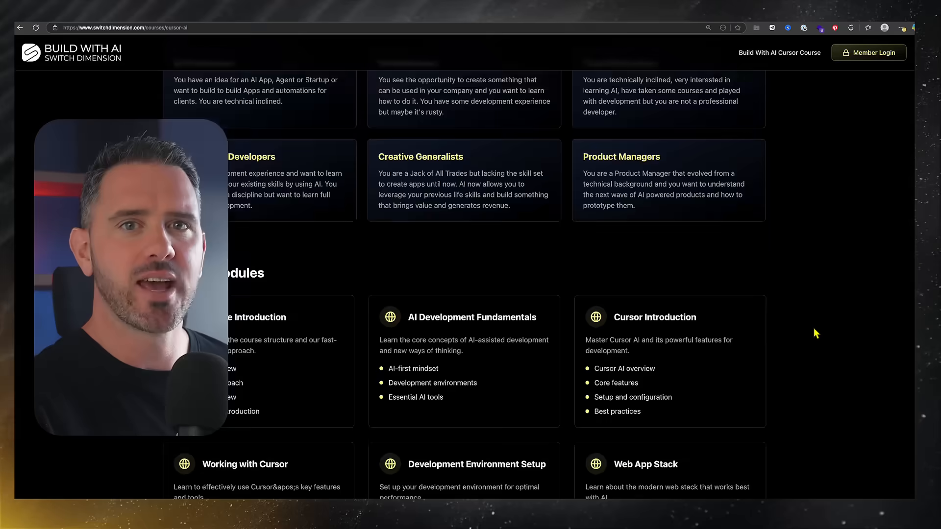
scroll("down", 3)
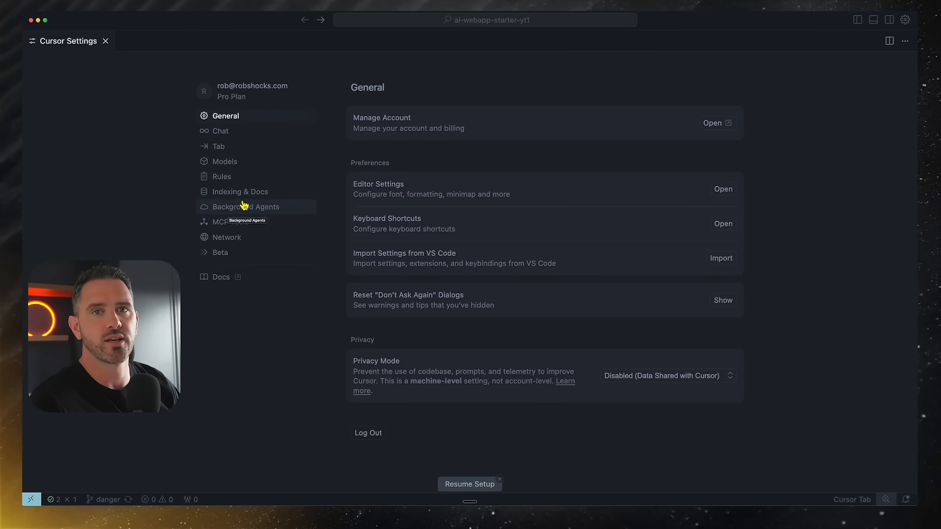
mouse_move(904, 19)
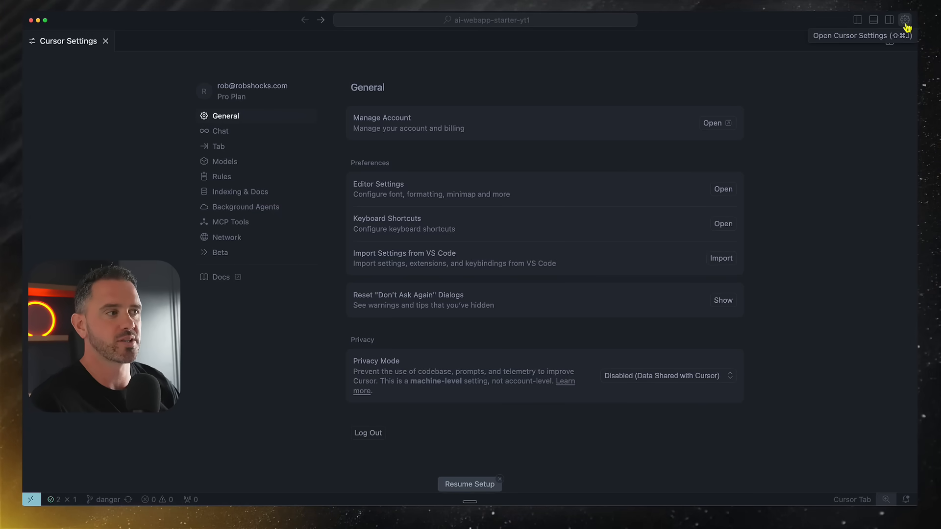
left_click(245, 207)
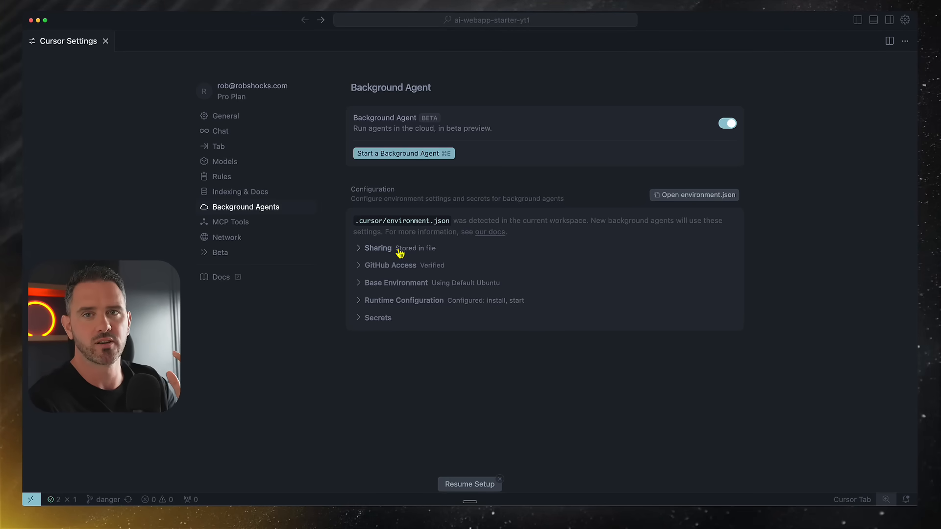
Expand Base Environment to reveal interactive machine setup or Dockerfile options.
left_click(390, 266)
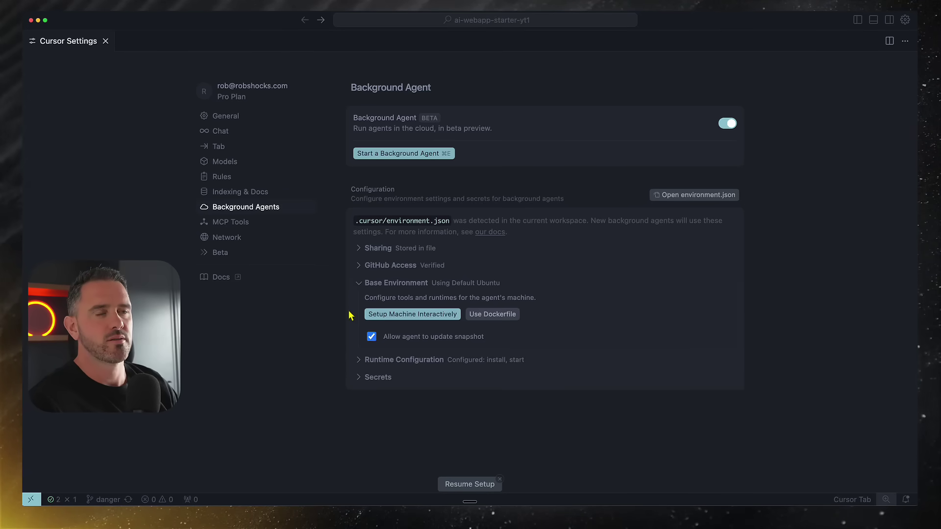
mouse_move(465, 286)
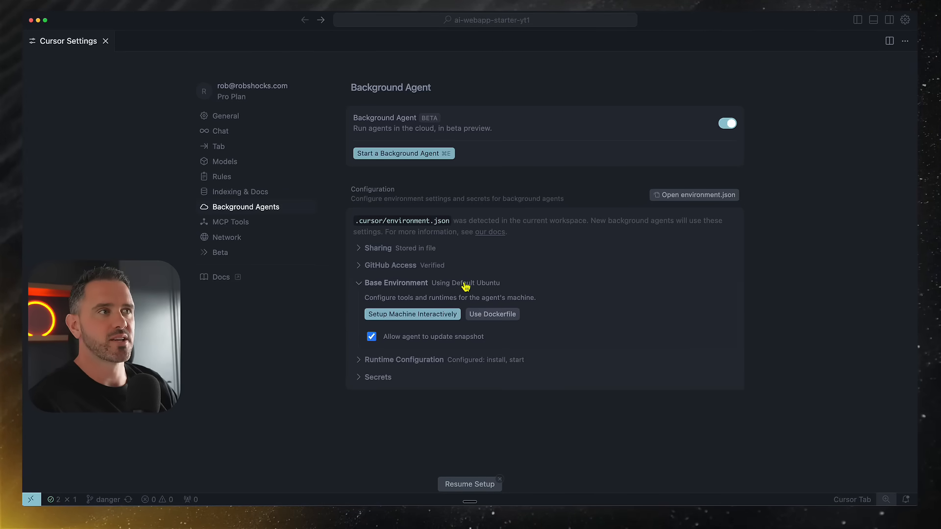
mouse_move(353, 332)
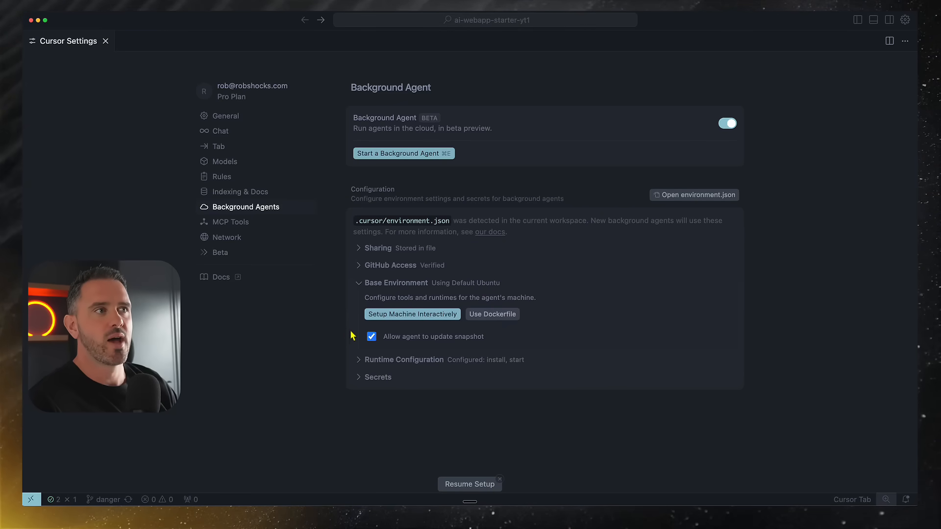
mouse_move(522, 319)
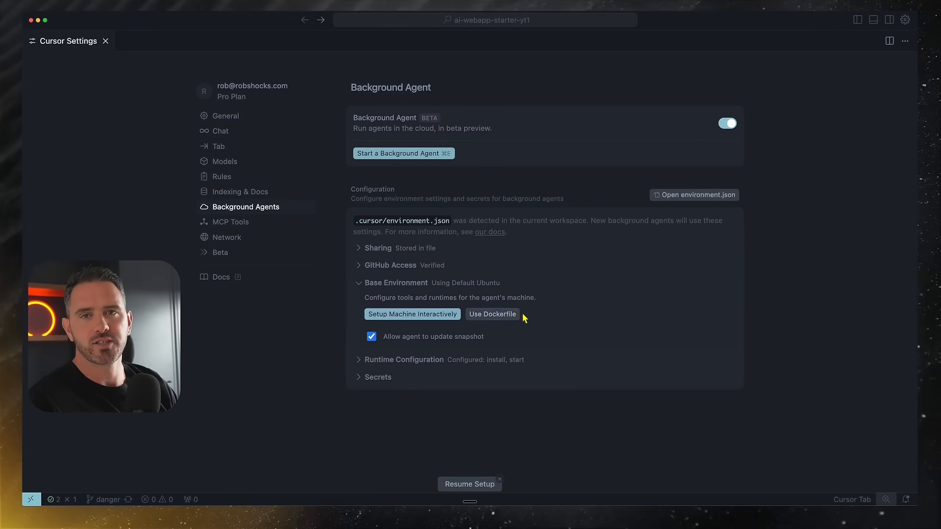
mouse_move(548, 316)
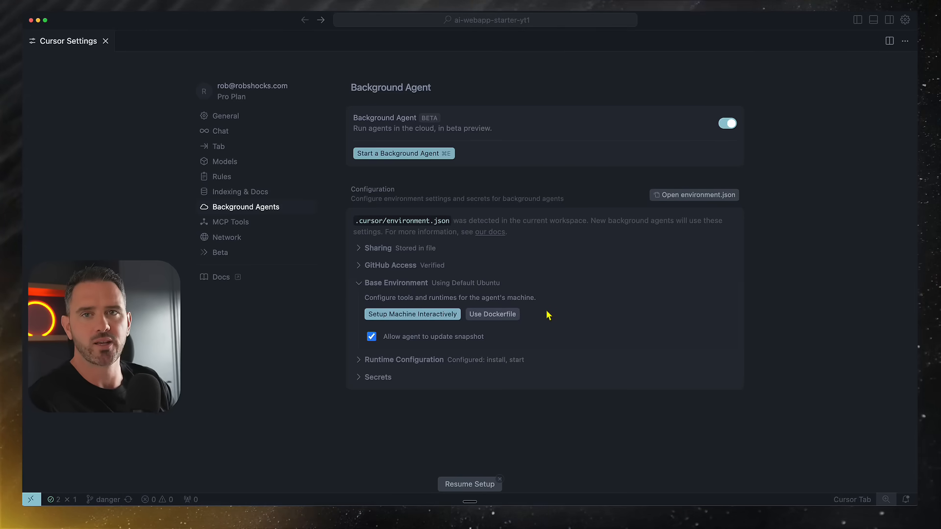
mouse_move(455, 350)
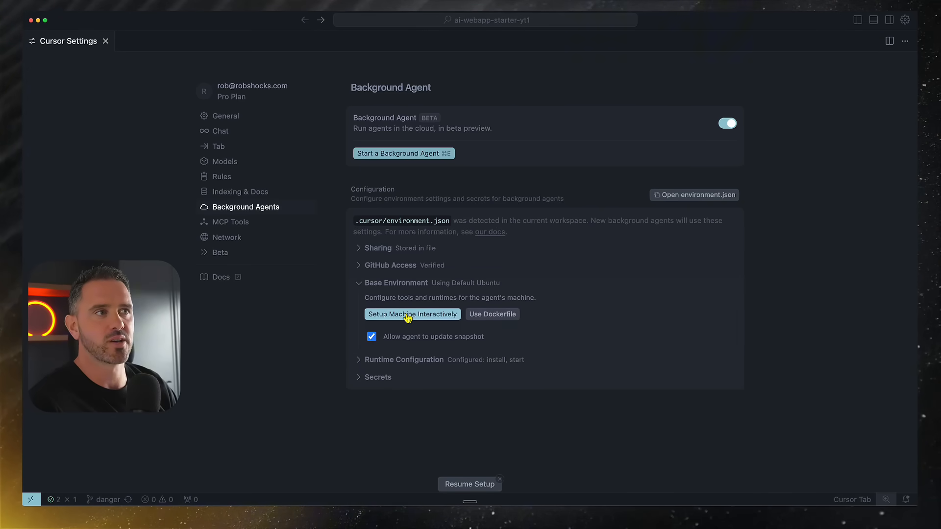
Launch Setup Machine Interactively, reaching the Validate Setup step of the wizard.
left_click(413, 315)
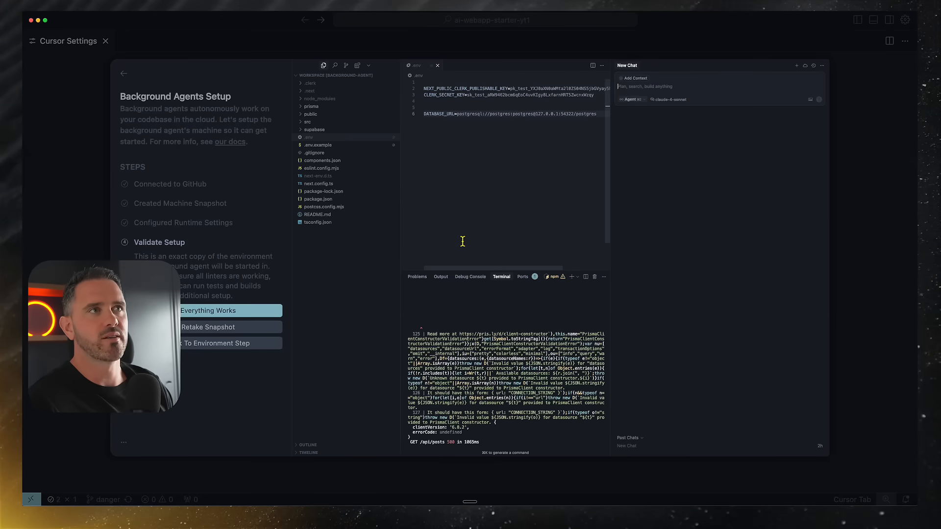
mouse_move(423, 246)
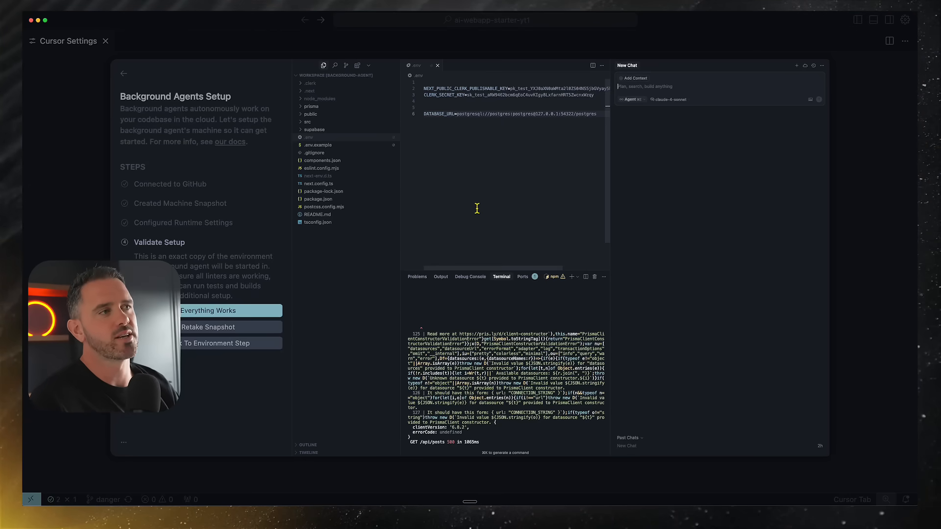
mouse_move(495, 185)
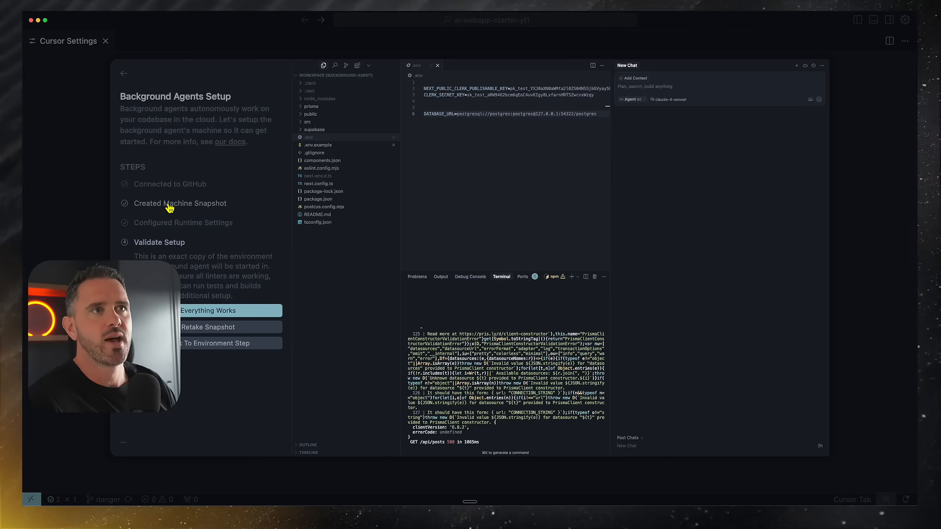
mouse_move(256, 302)
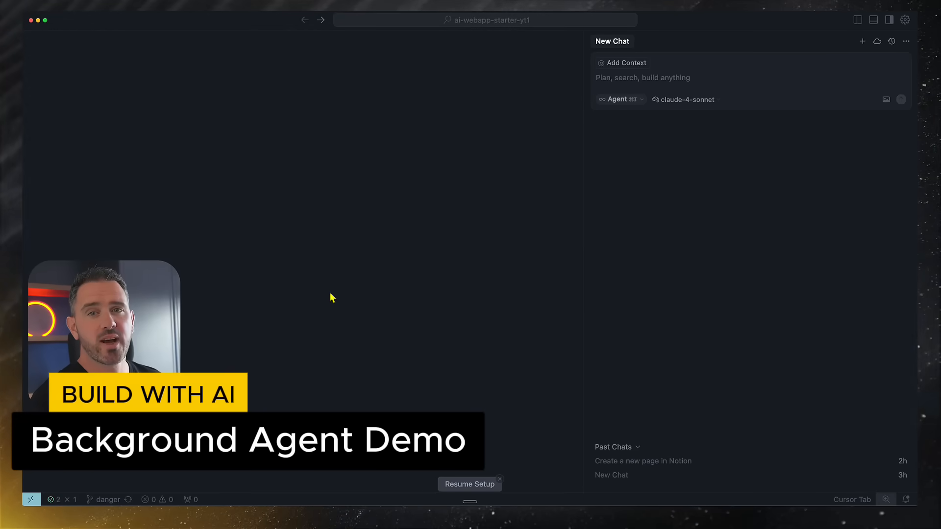
mouse_move(877, 41)
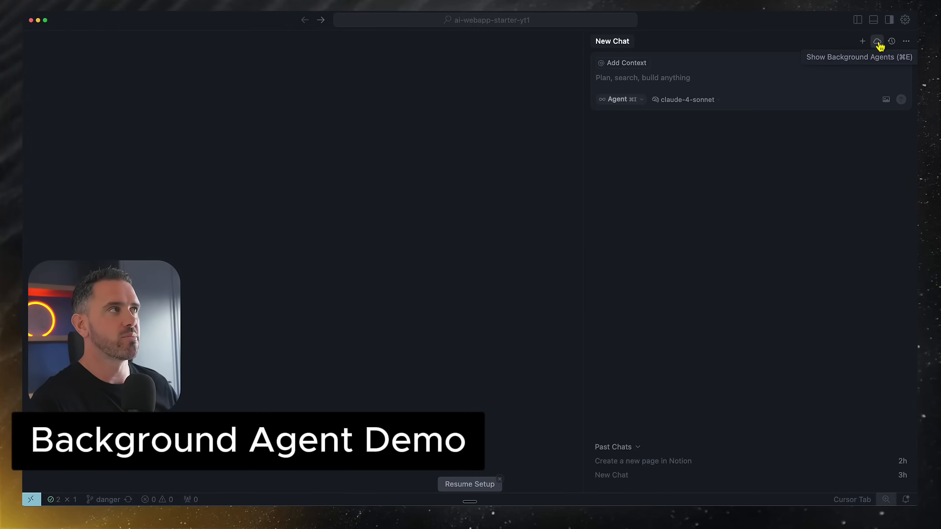
Open the background agents panel listing earlier agent tasks.
left_click(876, 41)
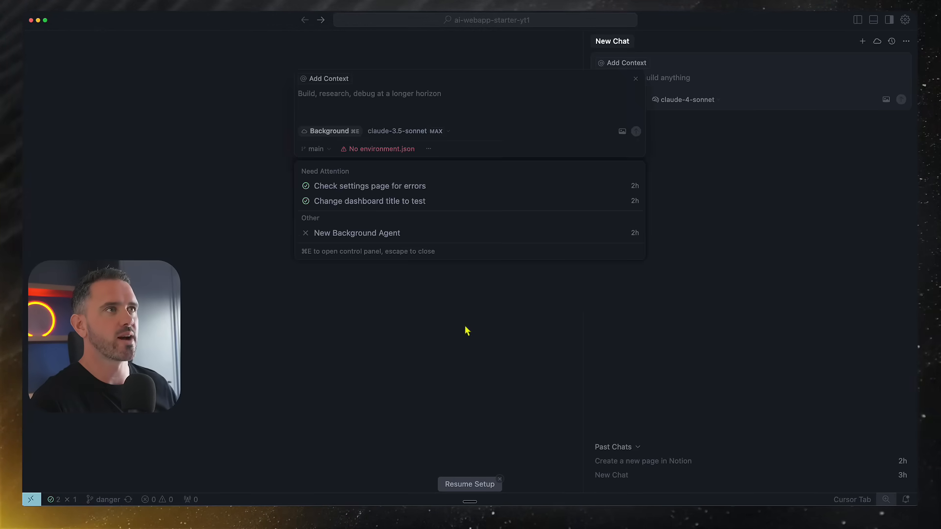
mouse_move(695, 89)
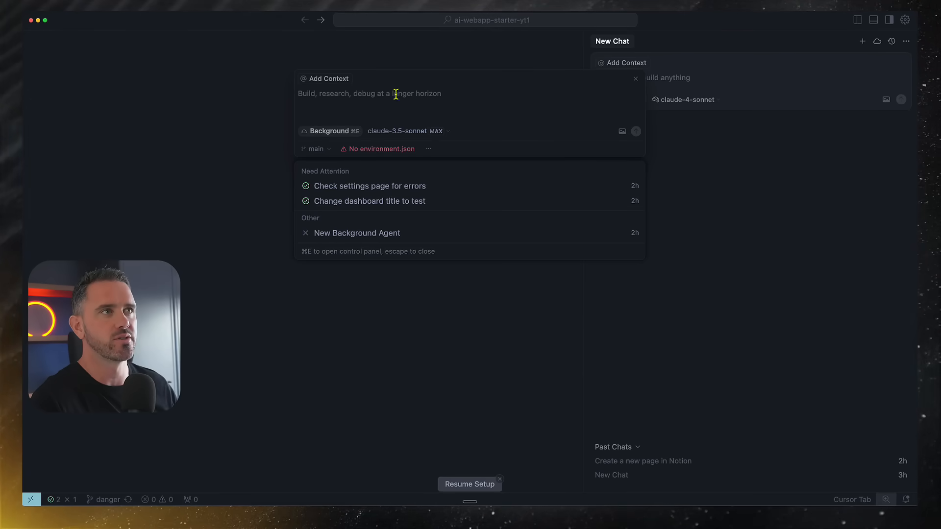
mouse_move(472, 103)
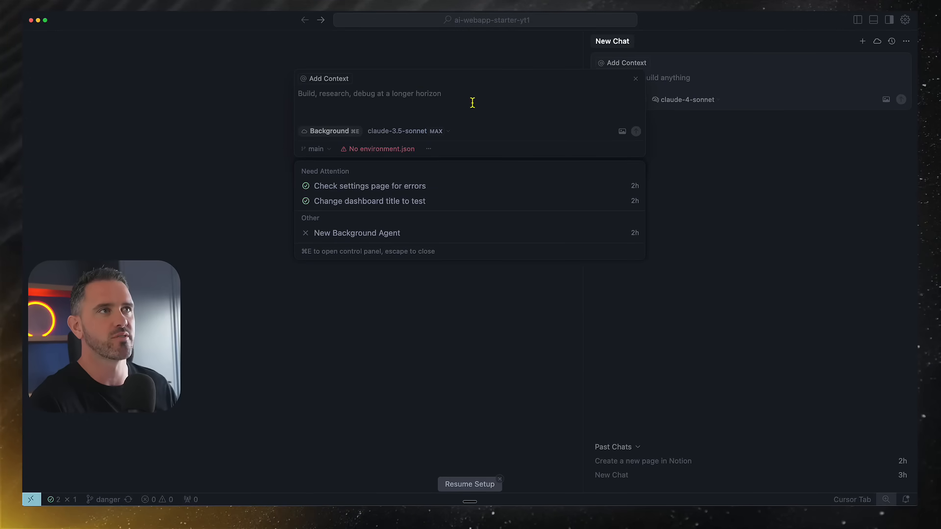
mouse_move(449, 136)
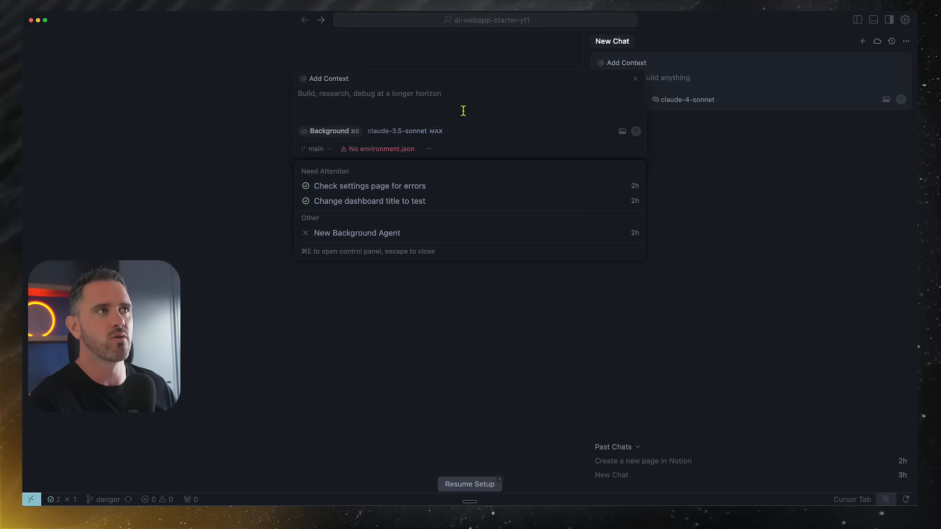
mouse_move(440, 132)
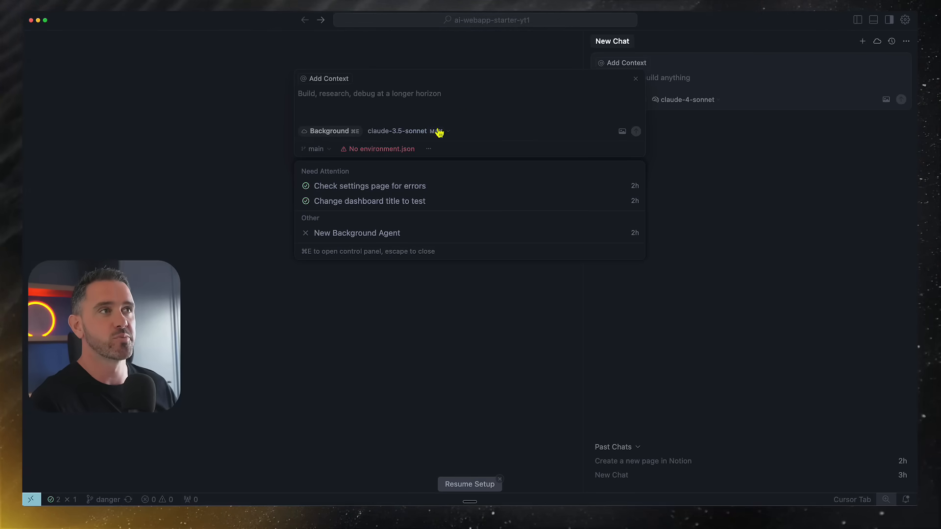
mouse_move(460, 126)
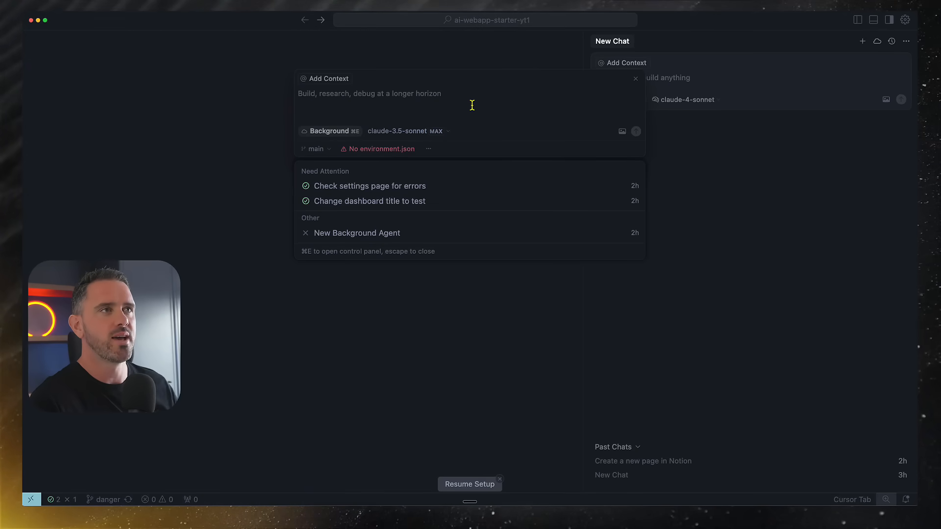
left_click(316, 149)
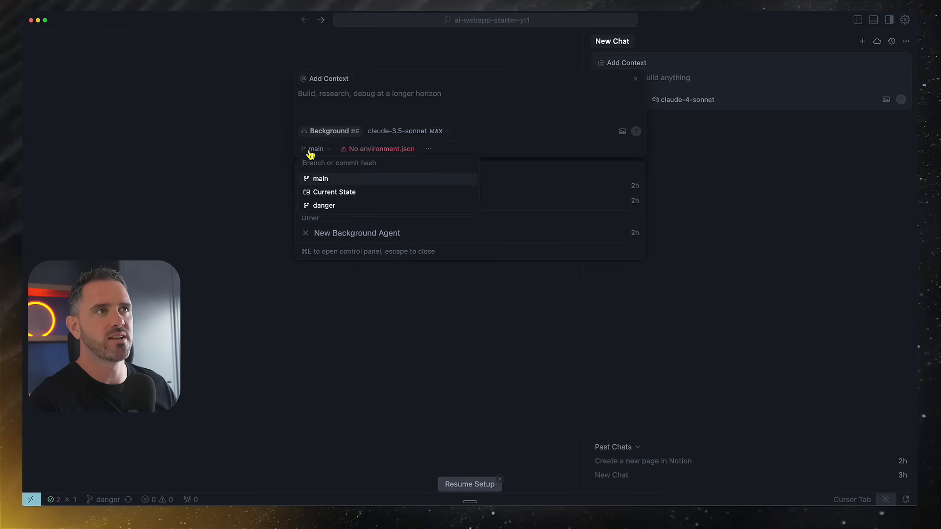
mouse_move(270, 160)
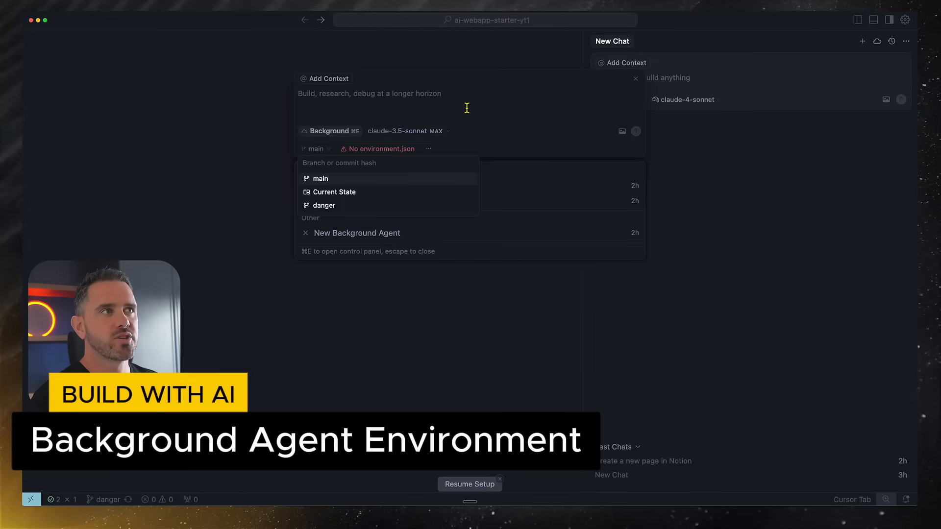
mouse_move(373, 151)
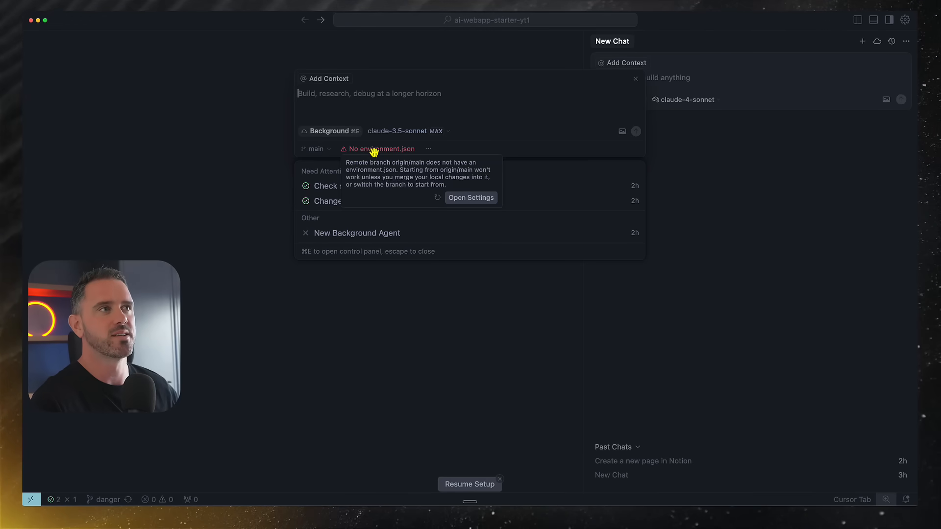
mouse_move(315, 250)
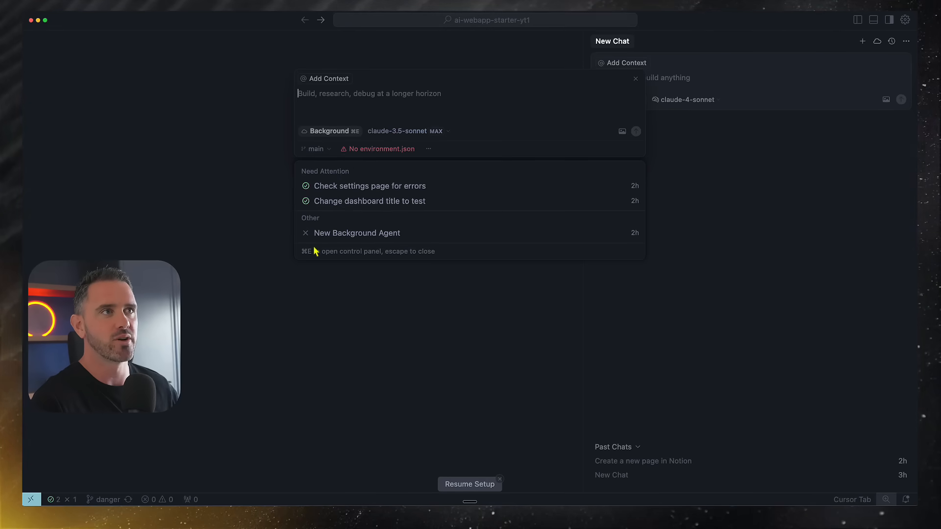
mouse_move(351, 199)
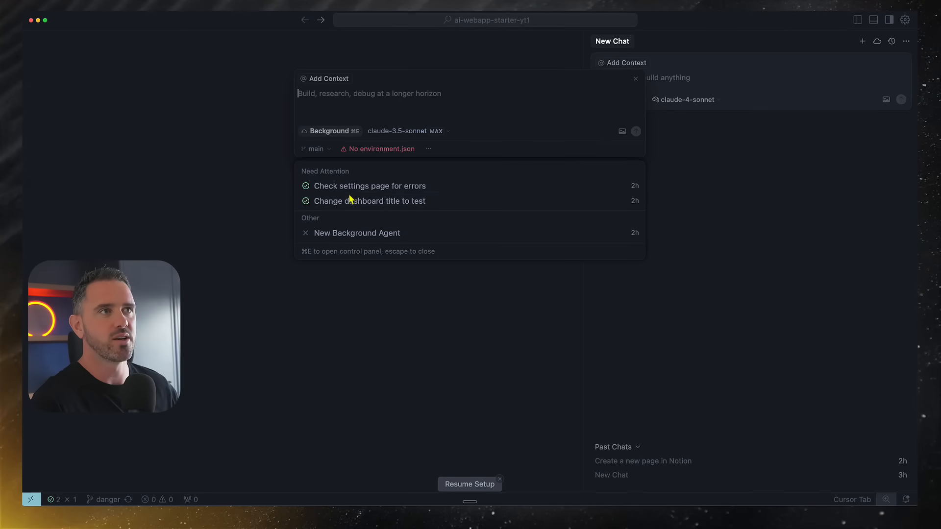
mouse_move(354, 189)
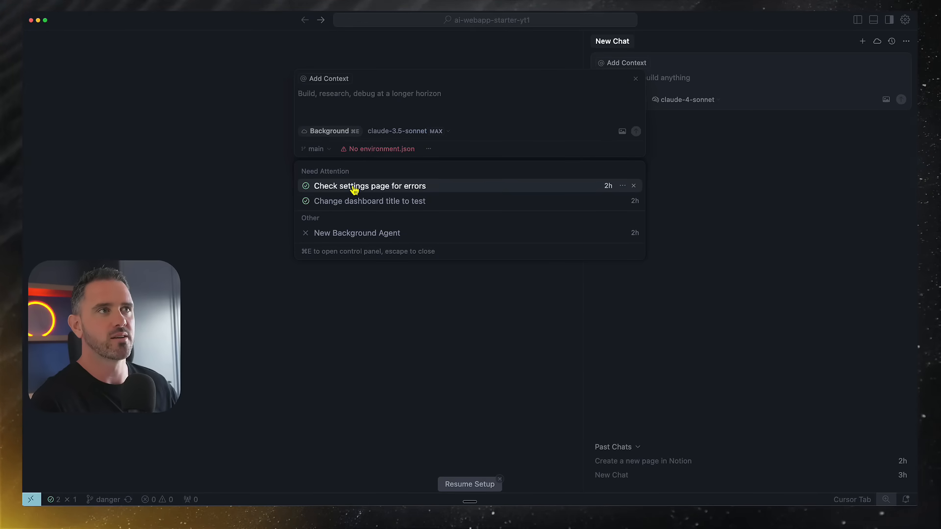
Review the 'Check settings page for errors' agent's settings form changes and create a pull request.
left_click(369, 186)
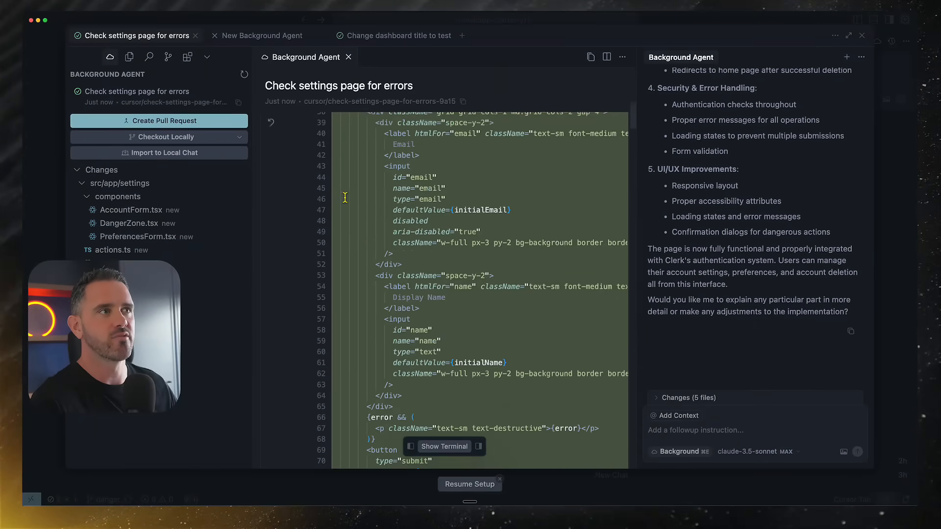
scroll("down", 3)
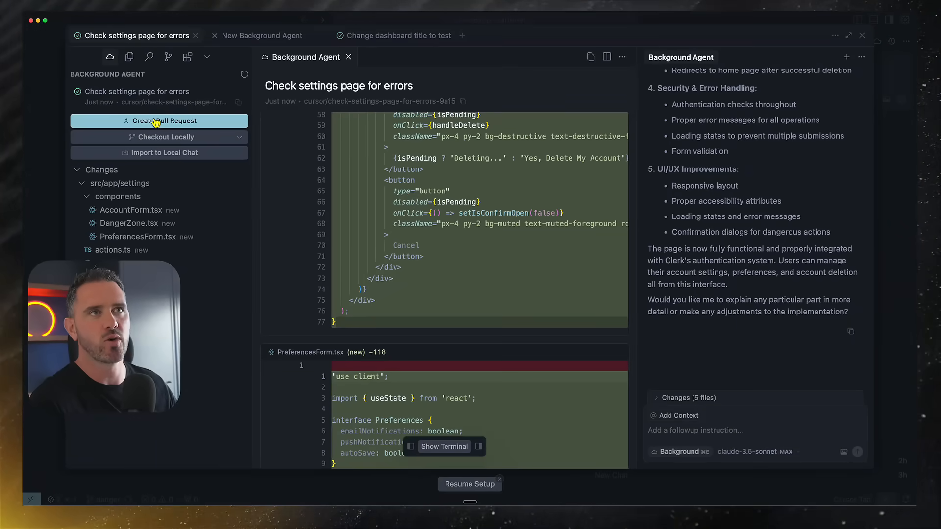
left_click(159, 121)
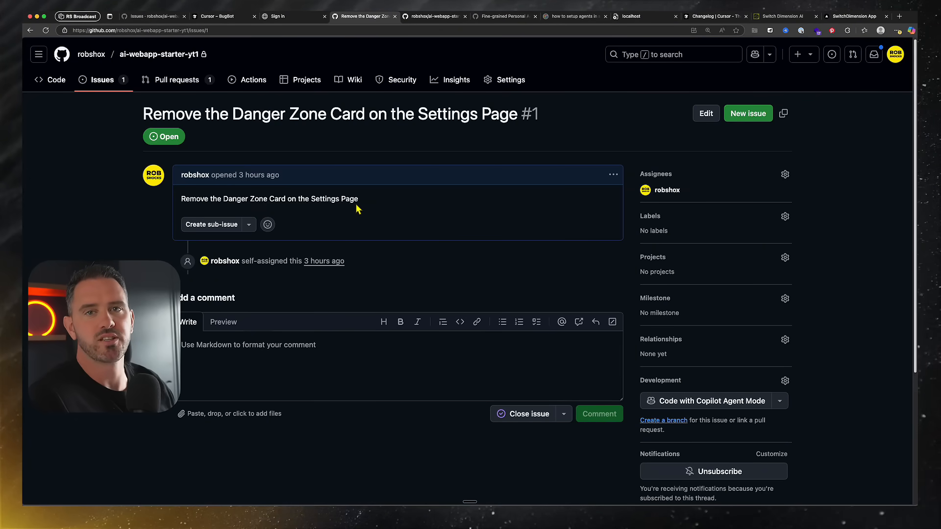
mouse_move(120, 196)
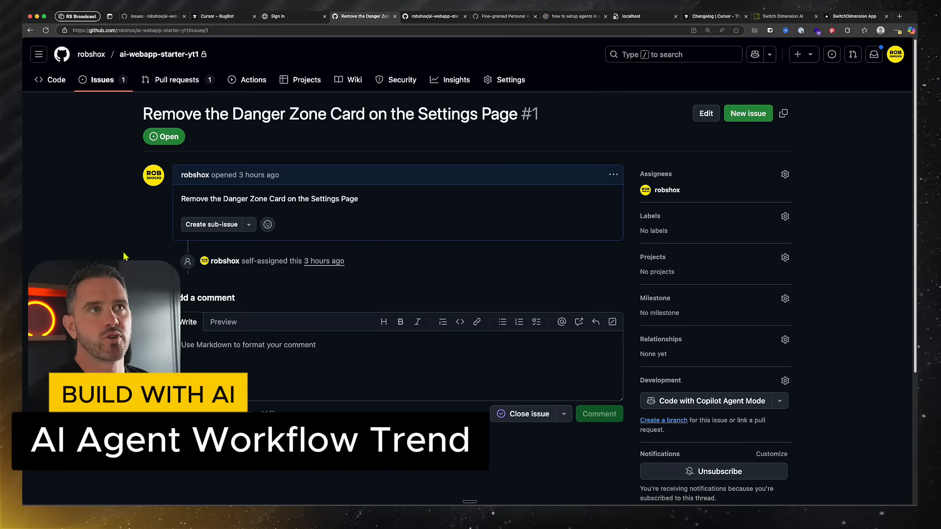
View Copilot in issue #1's Assignees list, close it, and go to Pull requests.
scroll("down", 3)
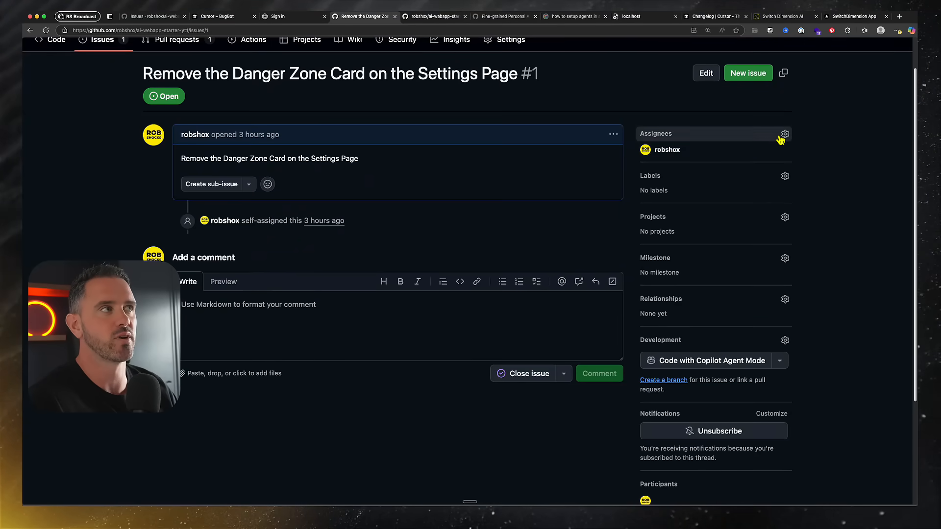
left_click(784, 133)
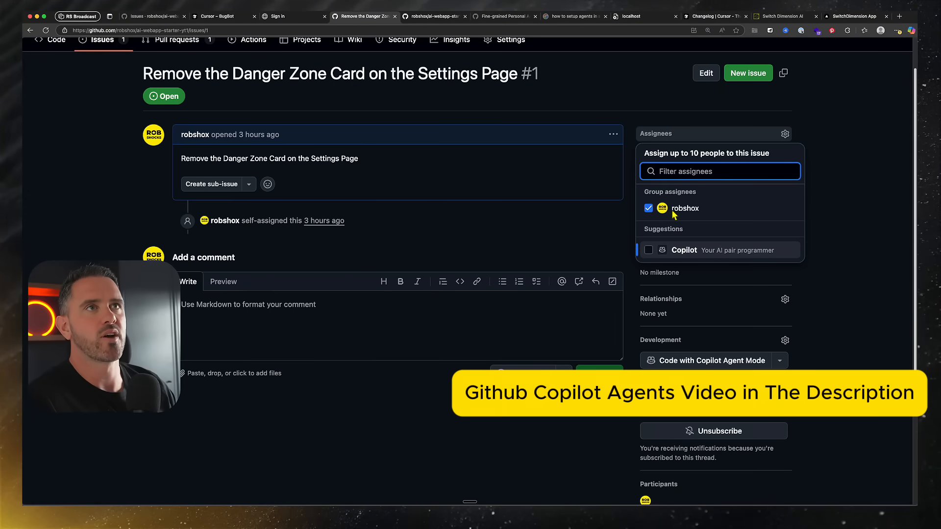
mouse_move(692, 255)
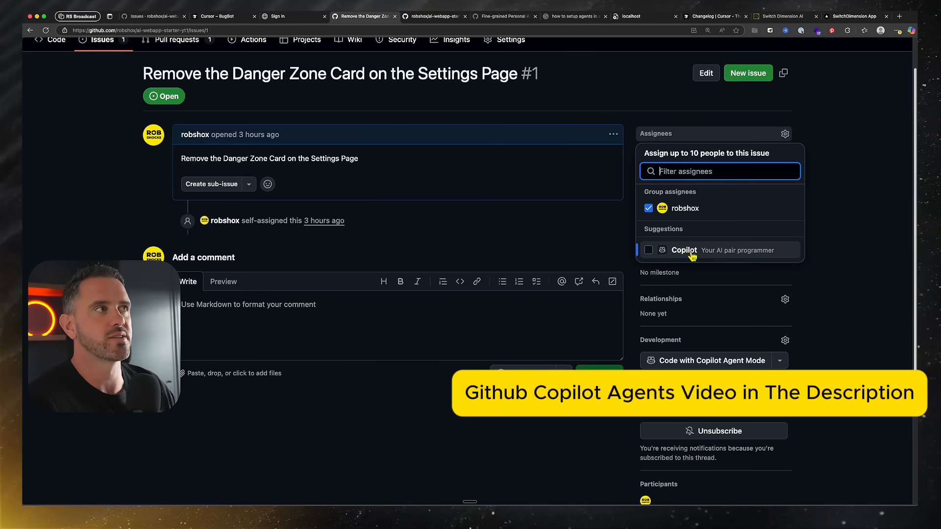
left_click(851, 225)
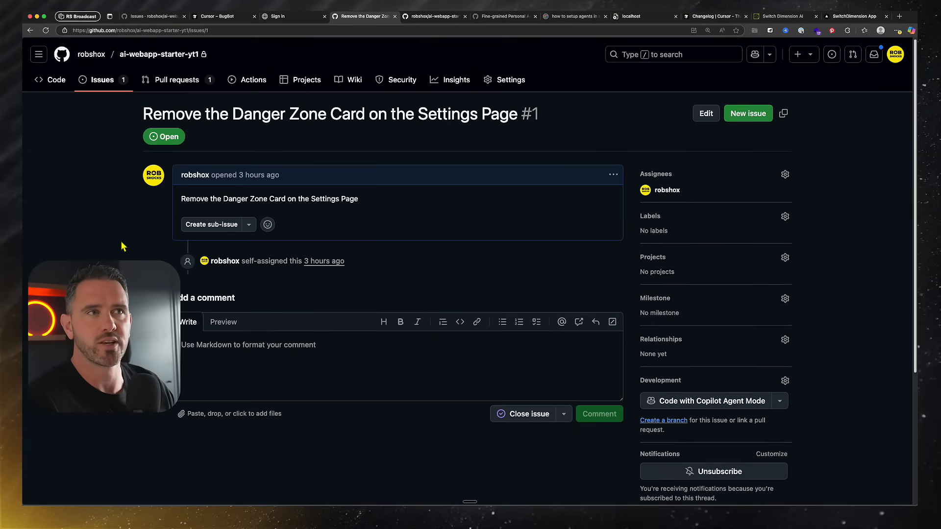
scroll("down", 3)
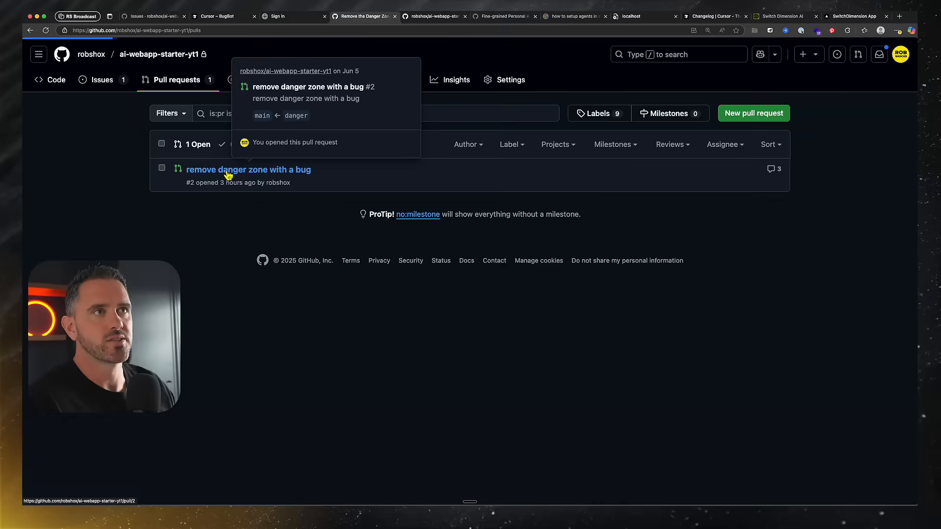
Open pull request #2 'remove danger zone with a bug' and scroll to BugBot's no-bugs review.
left_click(249, 169)
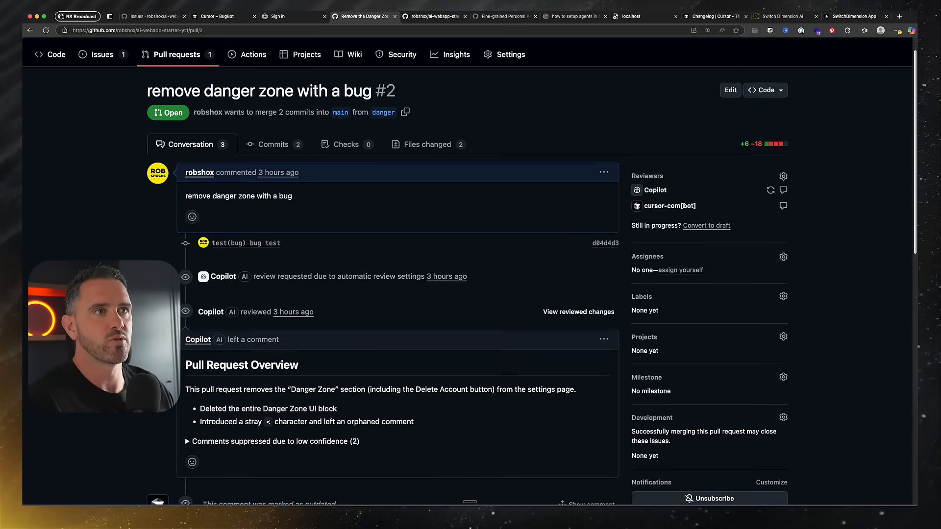
scroll("down", 3)
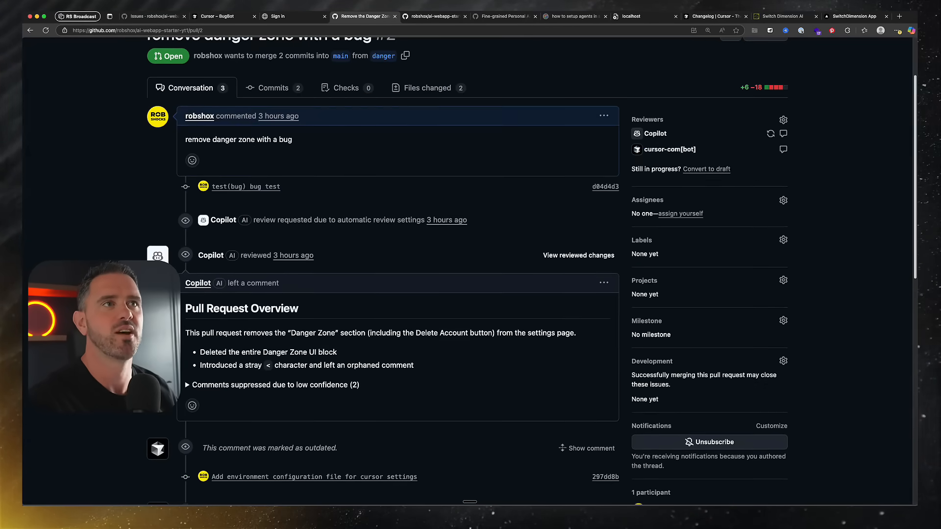
mouse_move(655, 133)
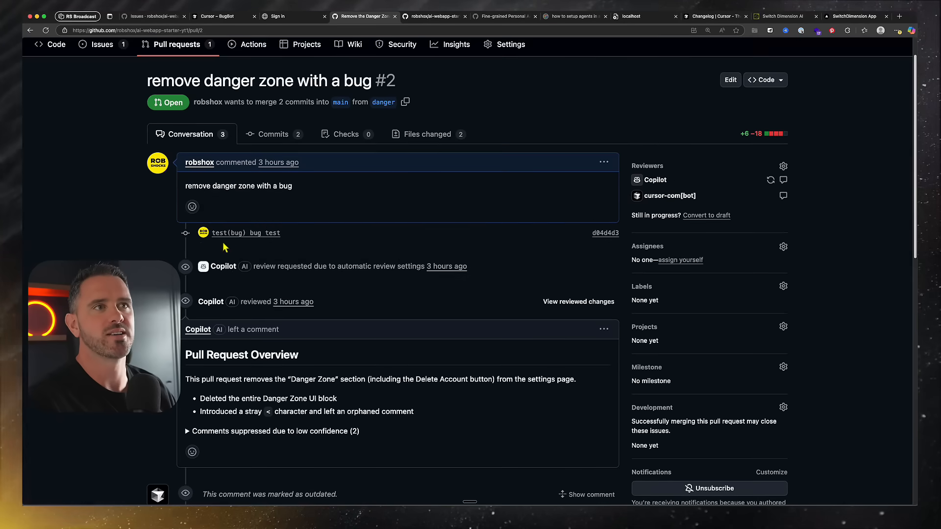
scroll("down", 3)
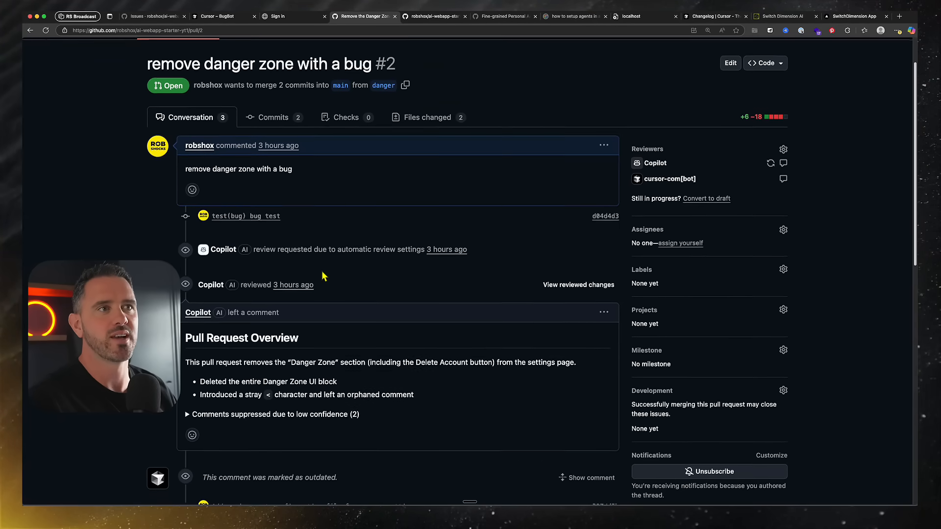
scroll("down", 3)
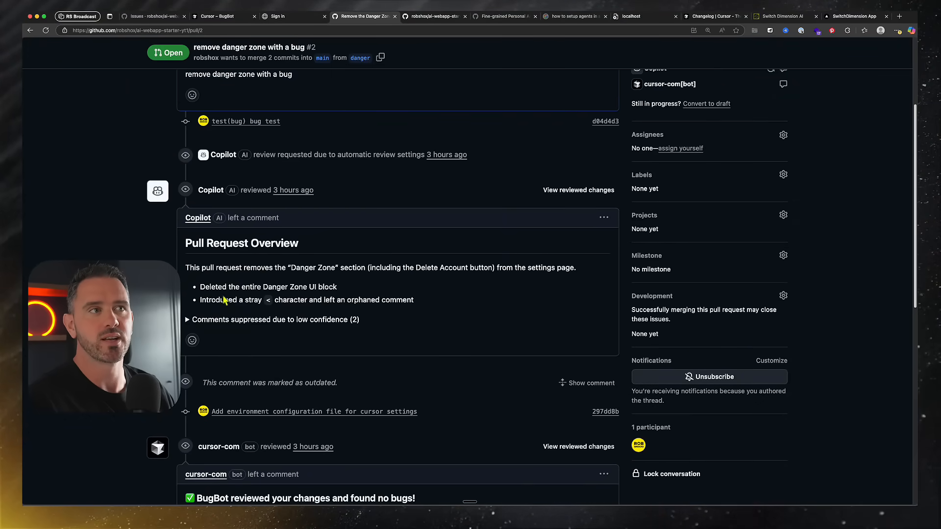
scroll("down", 3)
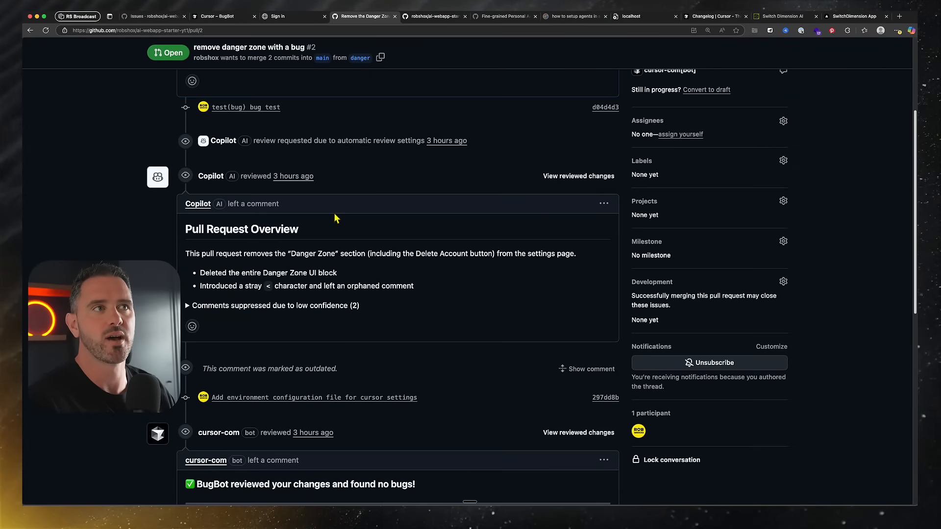
scroll("down", 3)
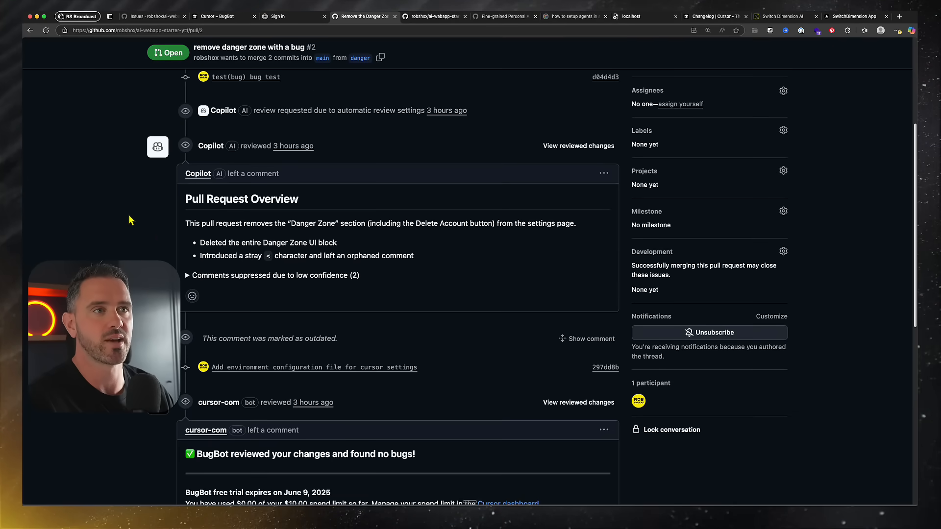
scroll("down", 3)
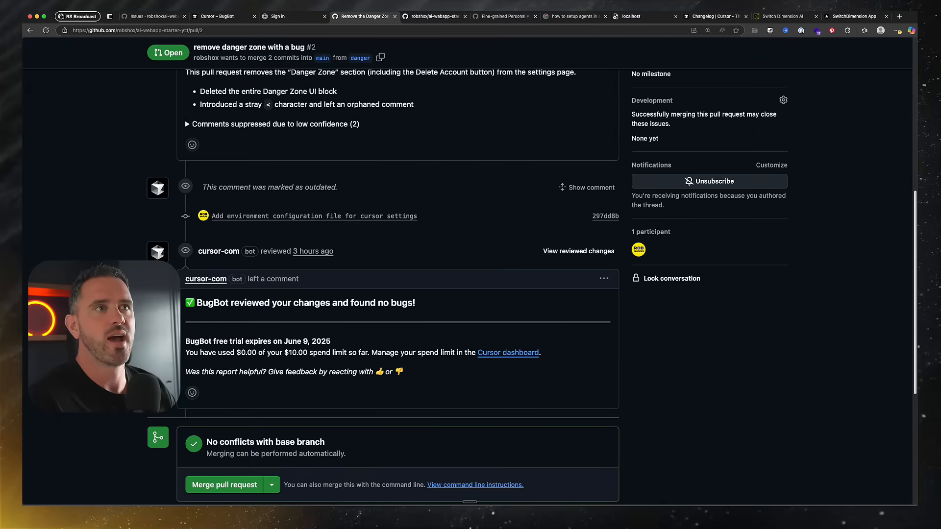
scroll("down", 3)
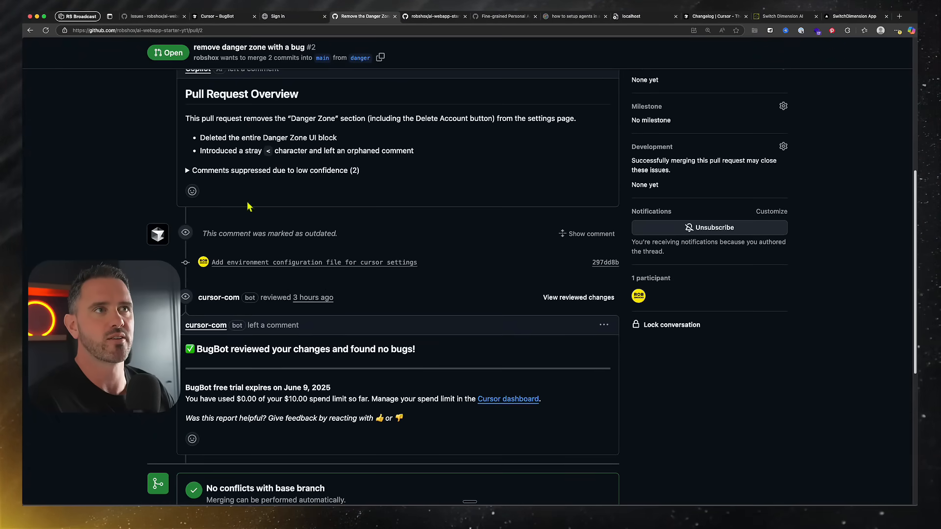
scroll("down", 3)
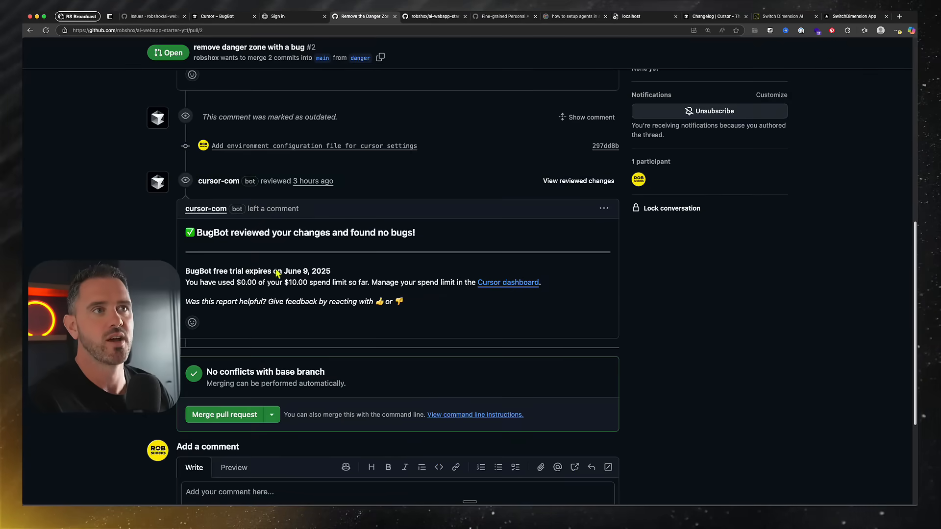
scroll("down", 3)
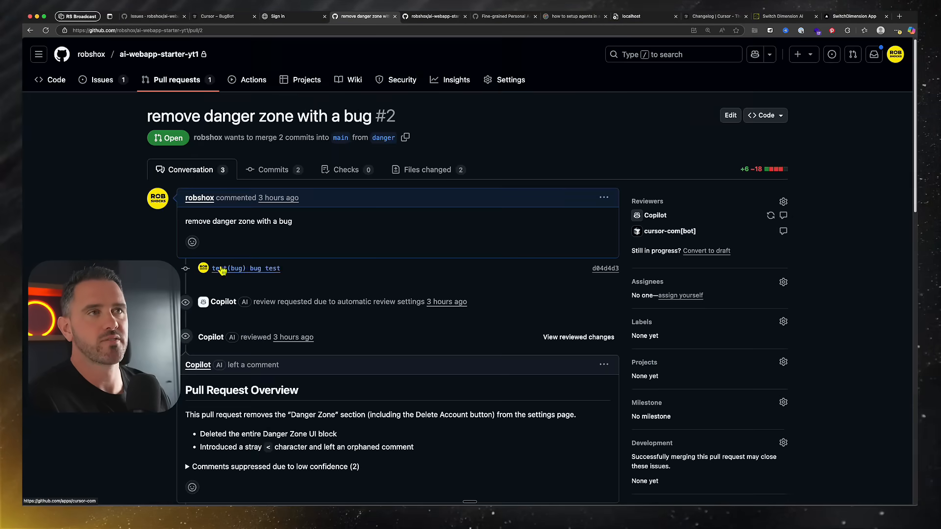
mouse_move(661, 217)
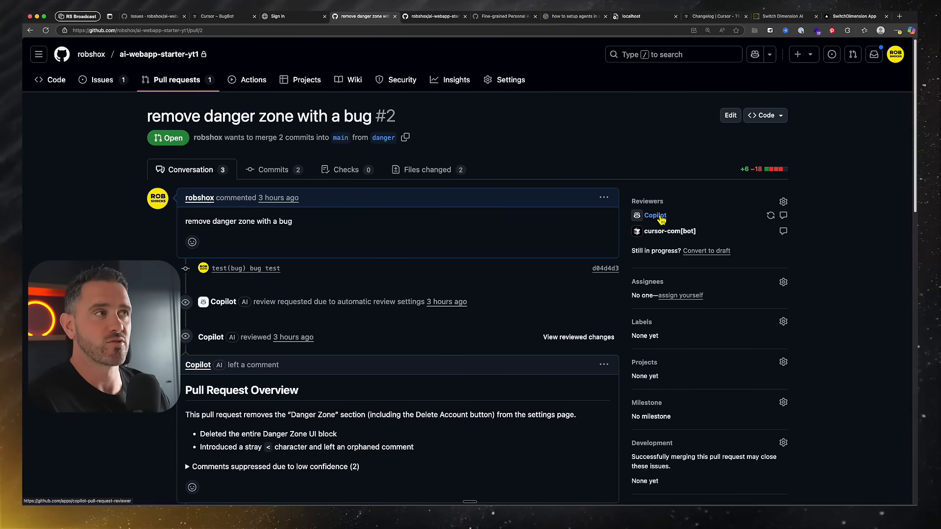
mouse_move(82, 244)
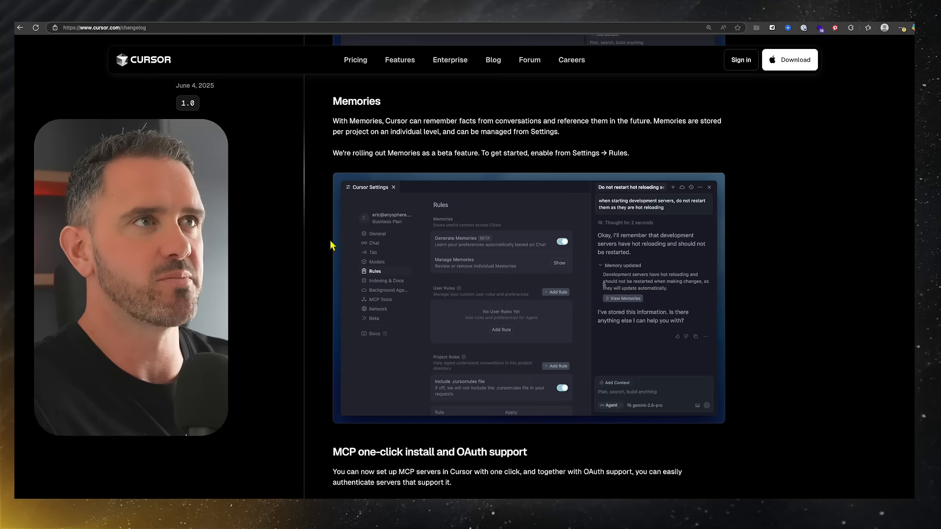
Expand the Memory updated note confirming the no 'npm run dev' preference is stored.
left_click(560, 263)
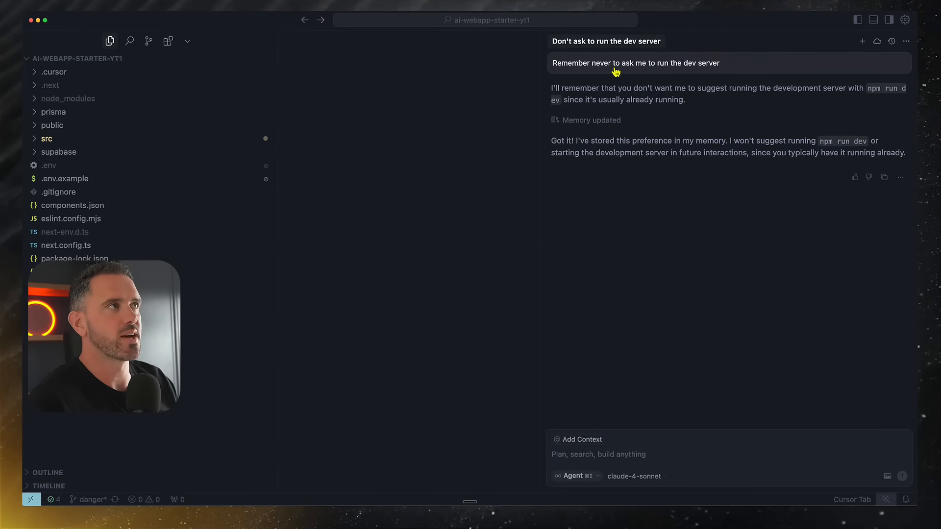
mouse_move(666, 212)
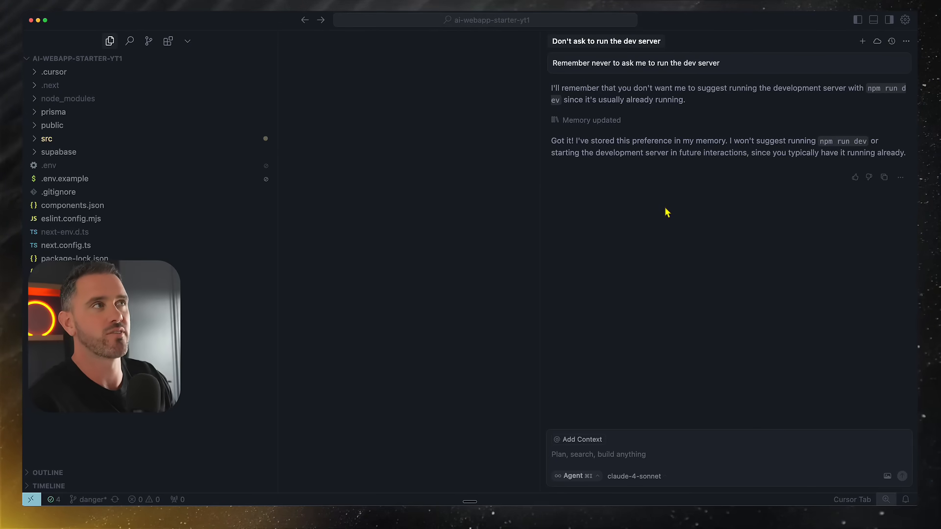
mouse_move(760, 53)
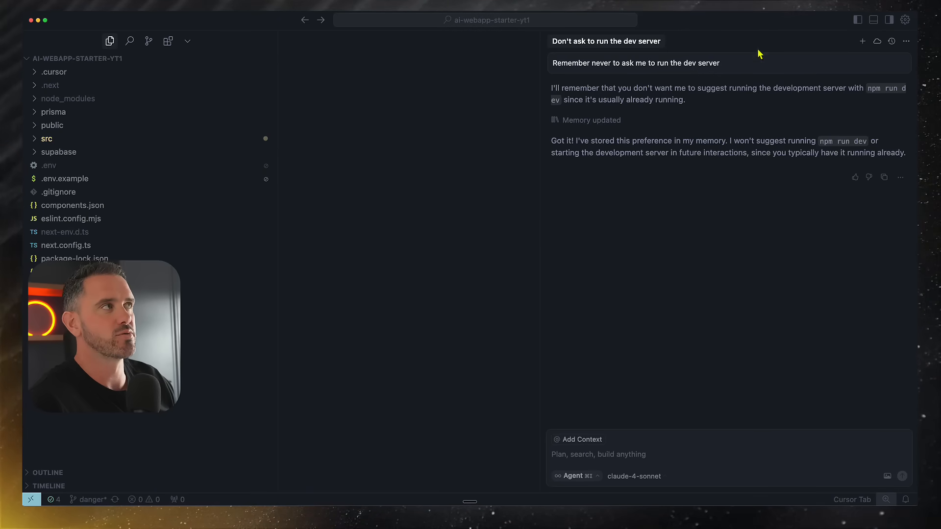
mouse_move(557, 124)
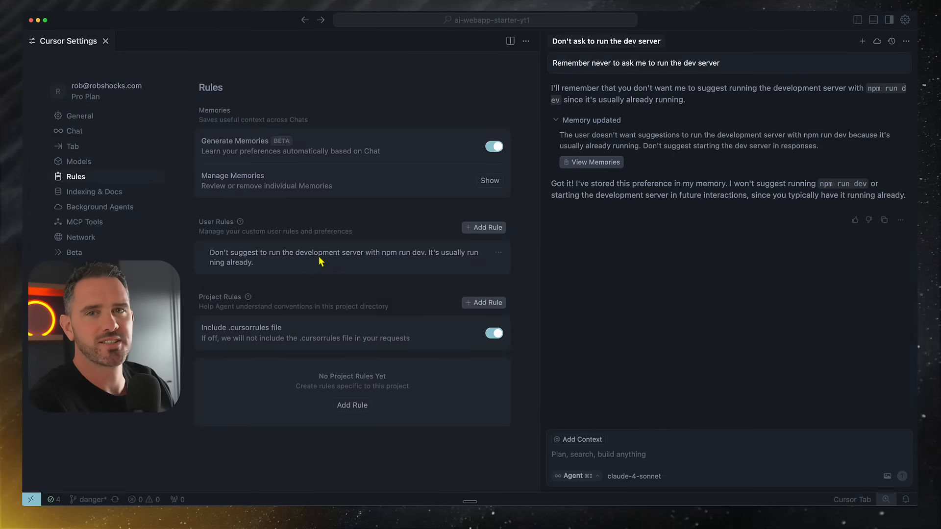
mouse_move(419, 279)
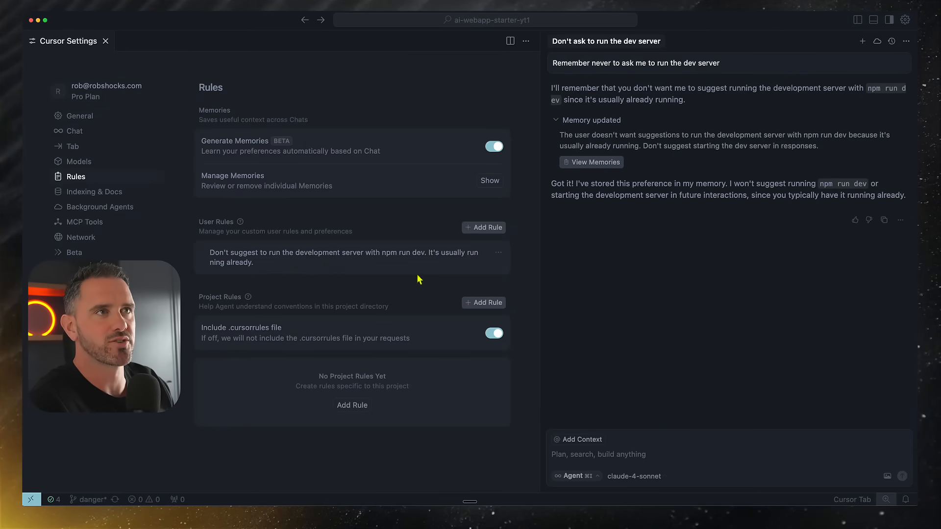
mouse_move(434, 320)
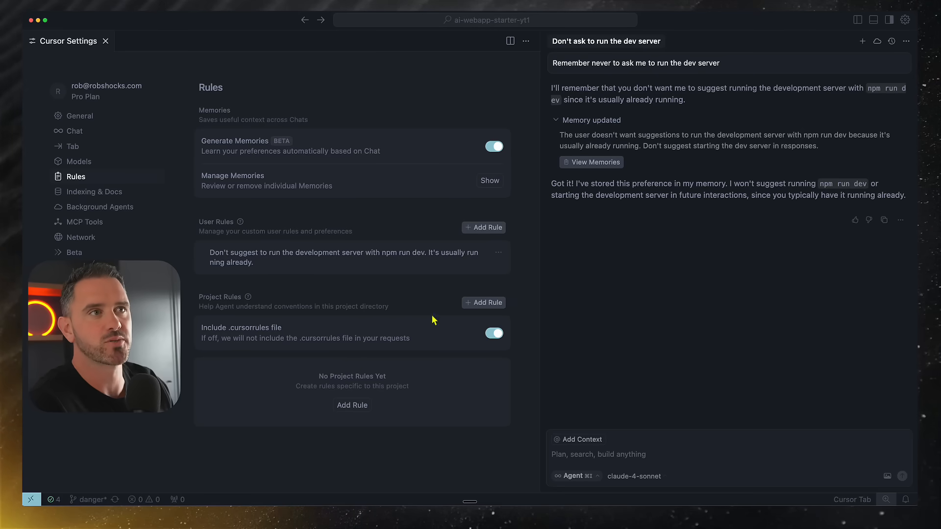
mouse_move(326, 316)
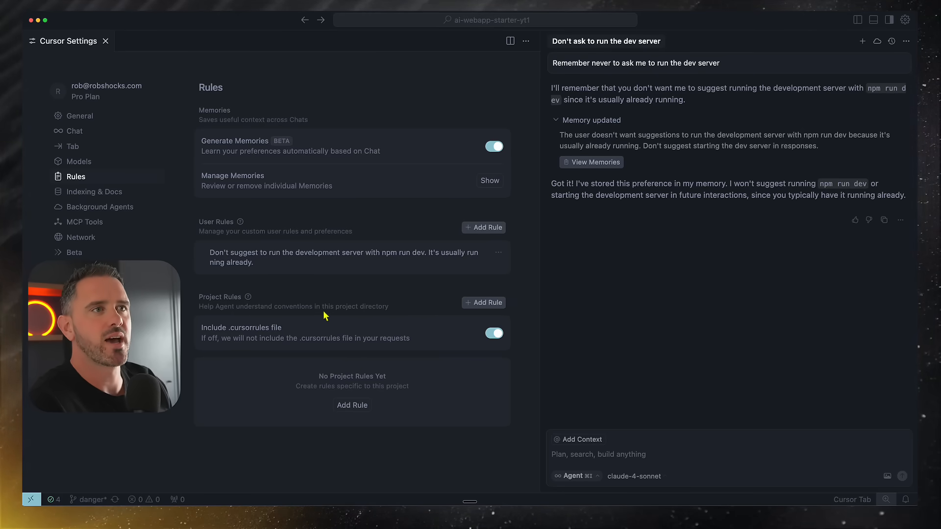
mouse_move(492, 305)
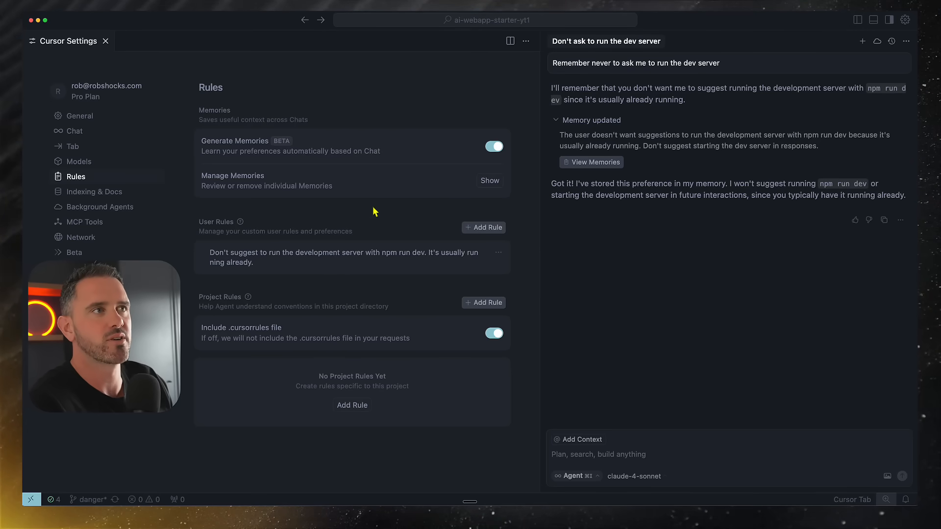
mouse_move(321, 314)
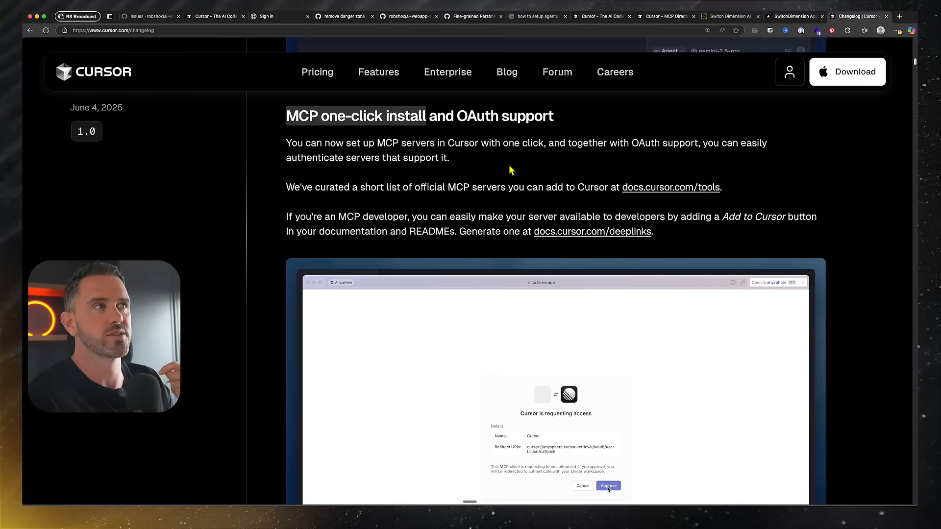
Follow the changelog's docs.cursor.com/tools link to the MCP Tools directory of official servers.
left_click(609, 486)
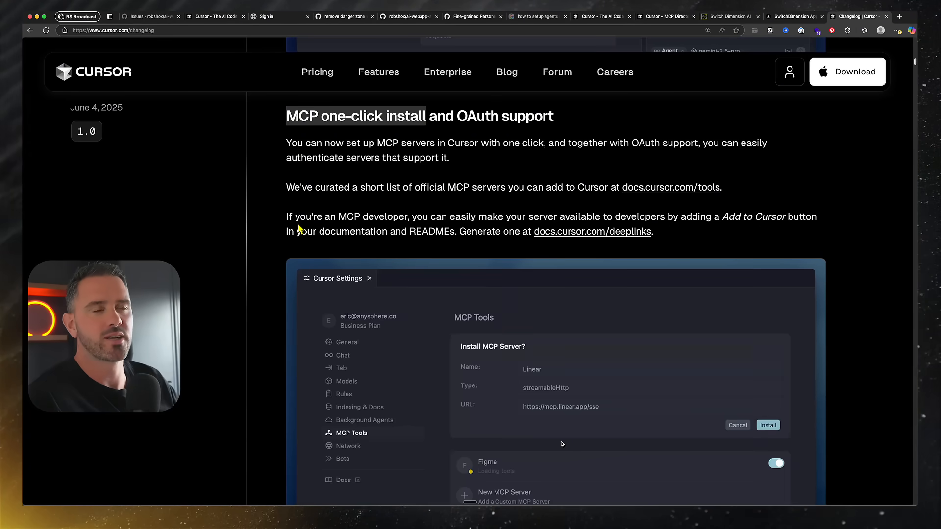
left_click(768, 425)
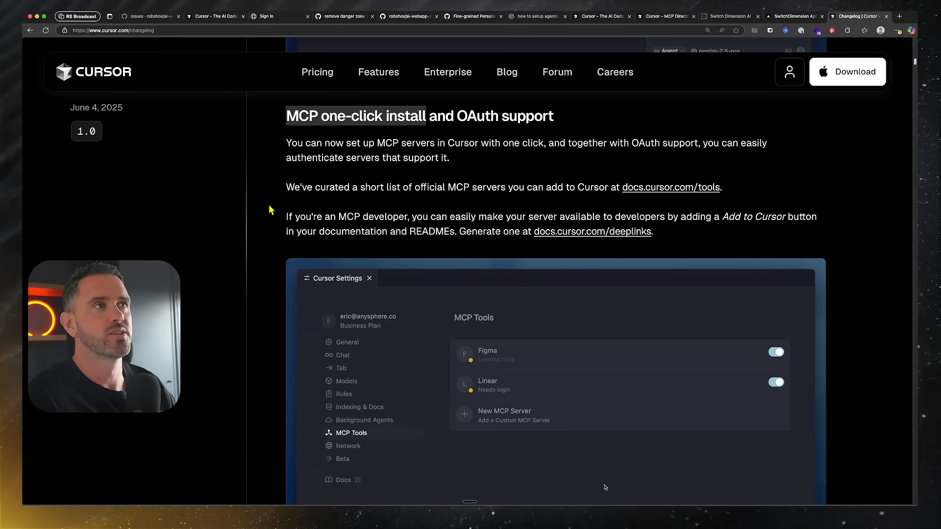
scroll("down", 3)
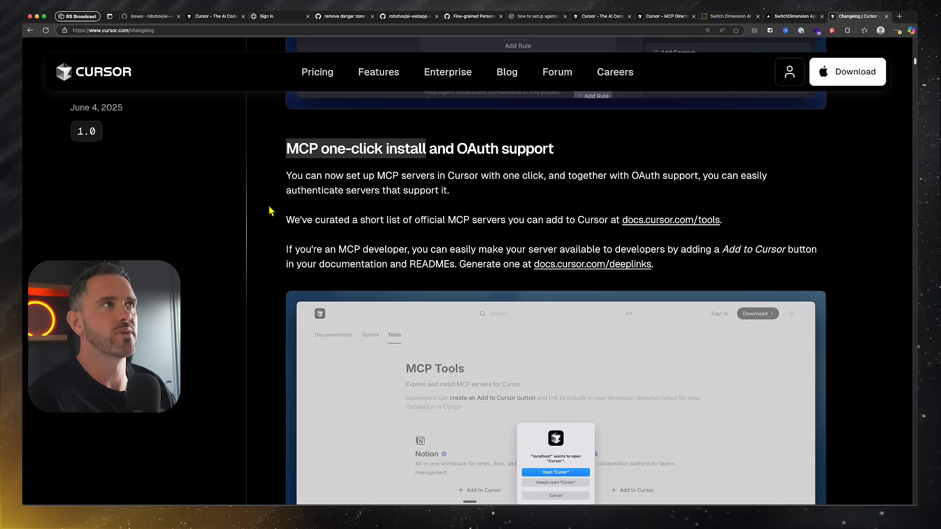
left_click(670, 220)
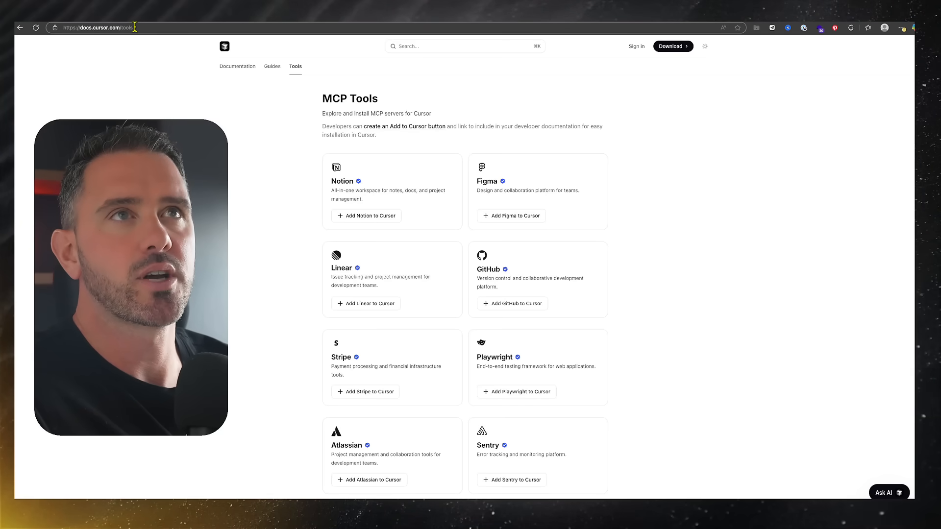
Scroll the MCP Tools page down past Atlassian and Sentry.
scroll("down", 3)
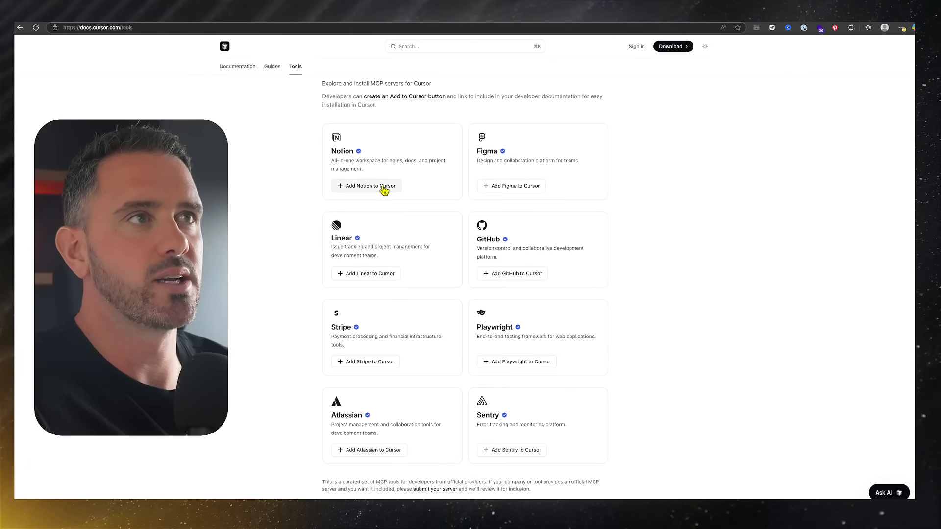
mouse_move(279, 296)
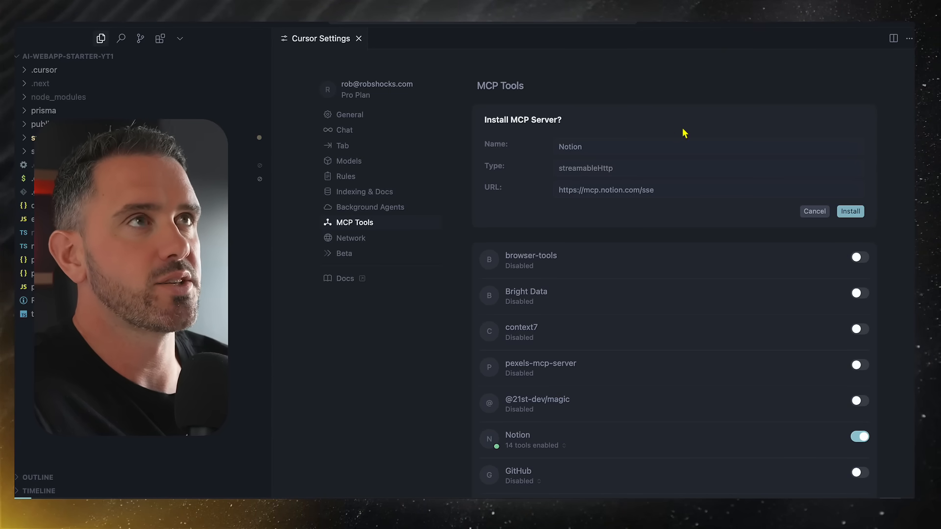
Confirm installing the Notion MCP server so it appears enabled in MCP Tools.
left_click(850, 211)
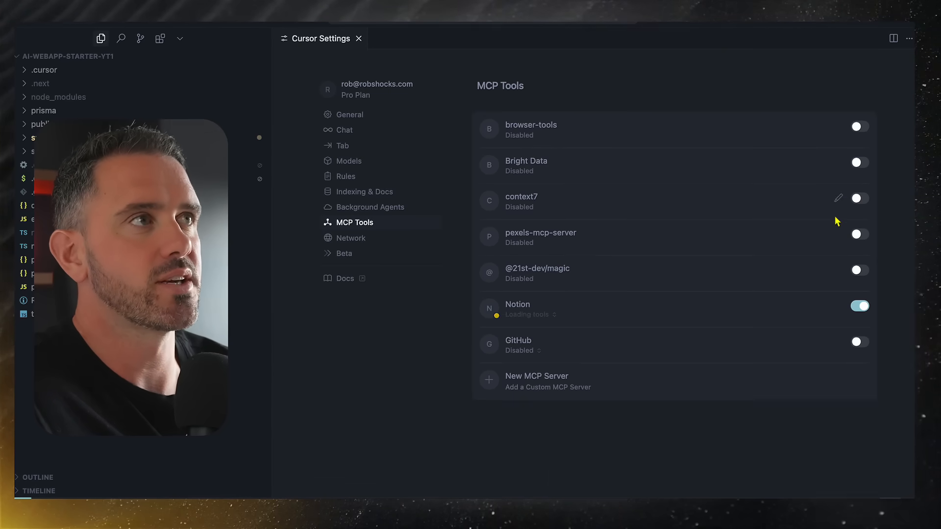
mouse_move(555, 313)
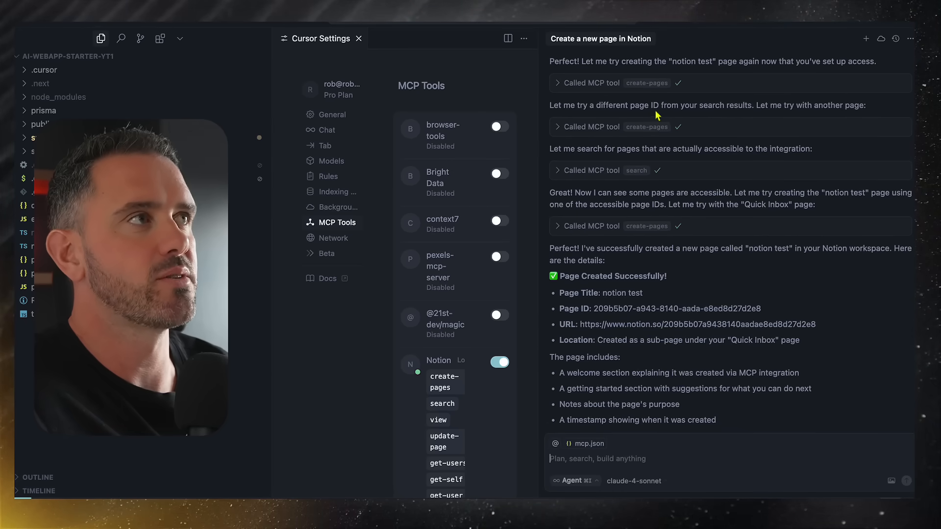
Scroll through the agent's MCP results: 'notion test' page created, no pull requests found.
scroll("down", 3)
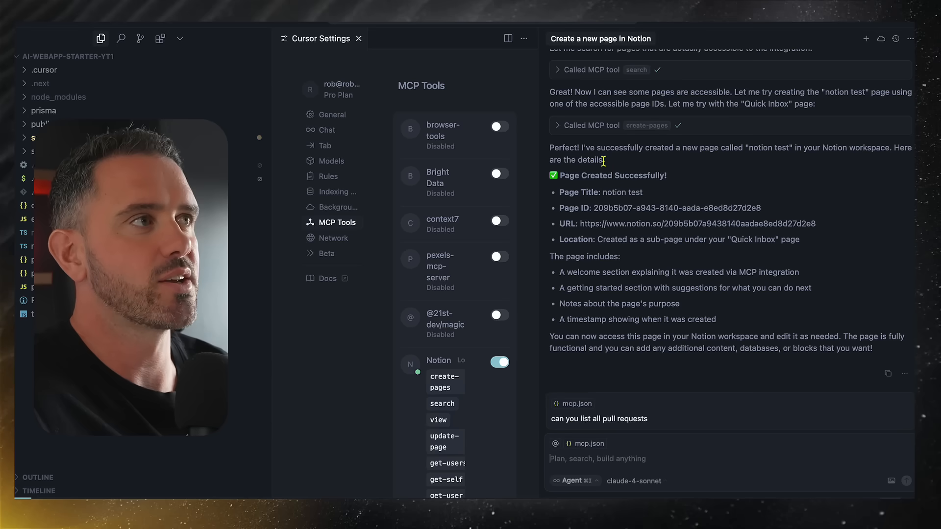
scroll("down", 3)
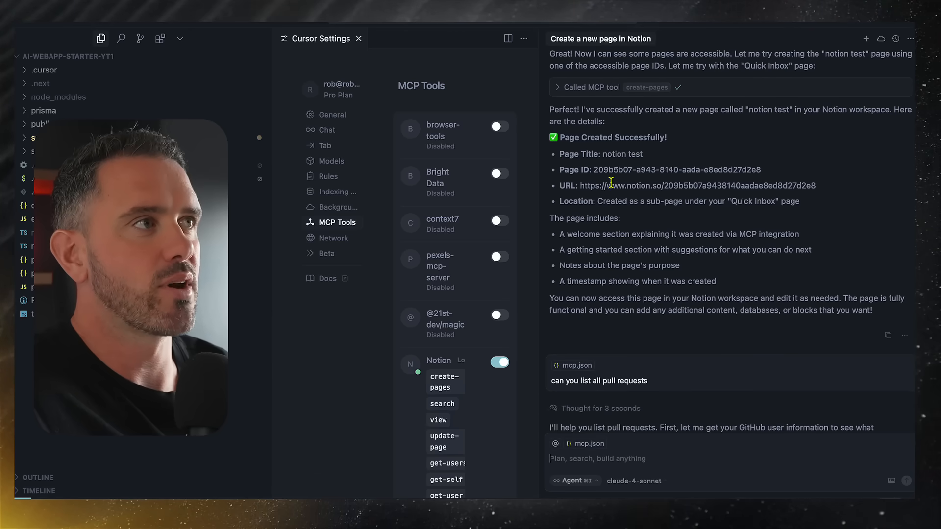
mouse_move(638, 198)
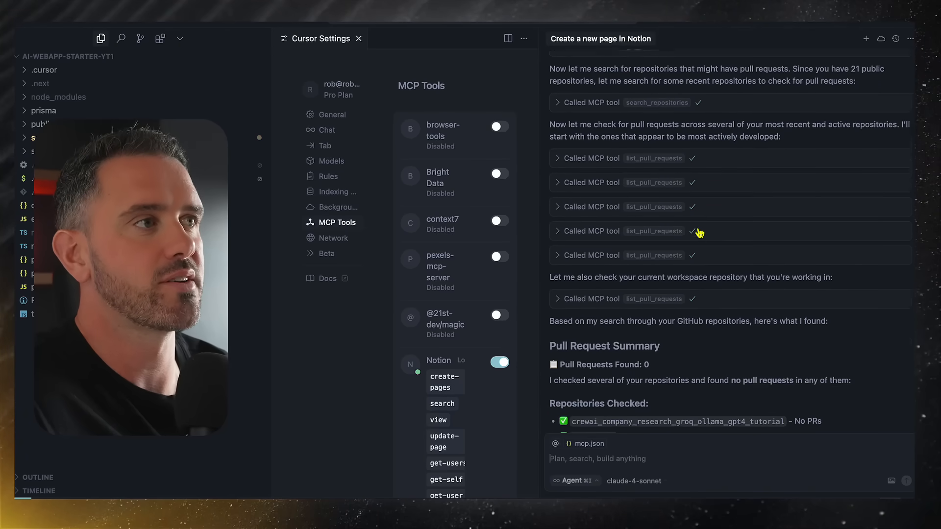
scroll("down", 3)
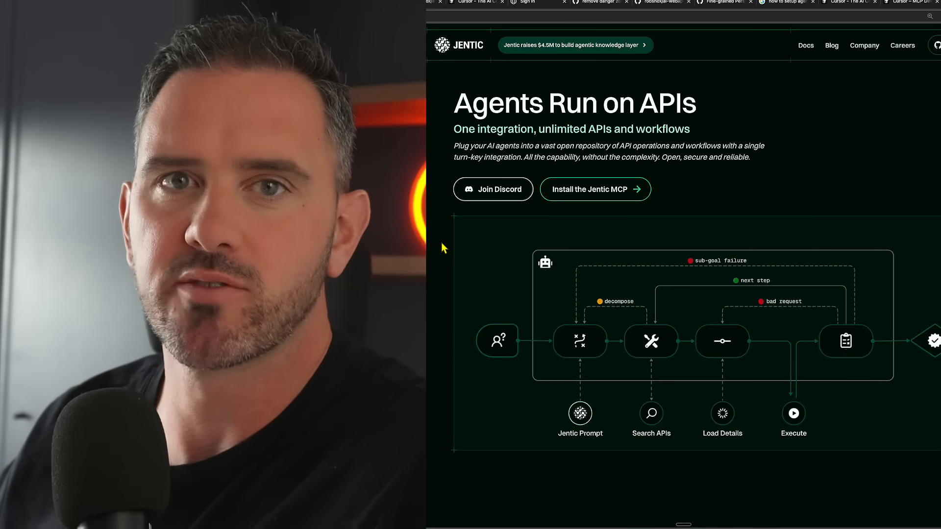
scroll("down", 3)
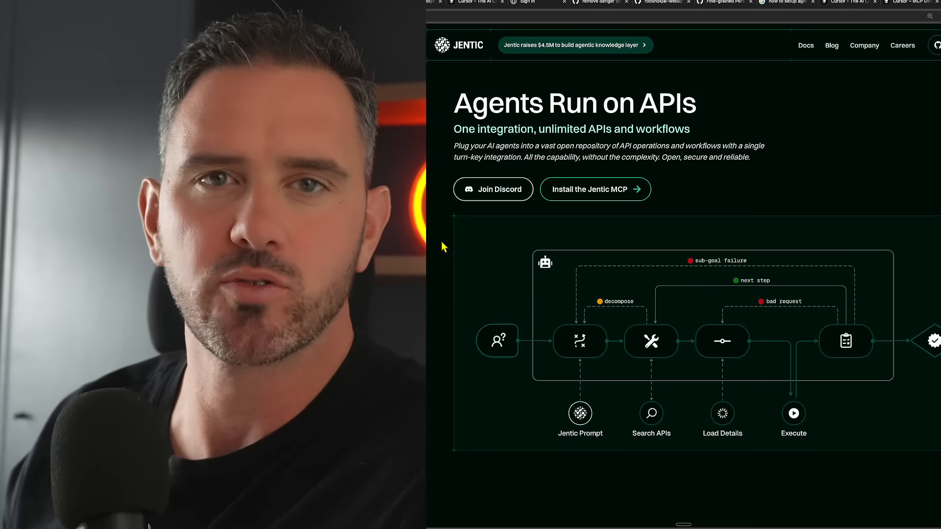
mouse_move(428, 275)
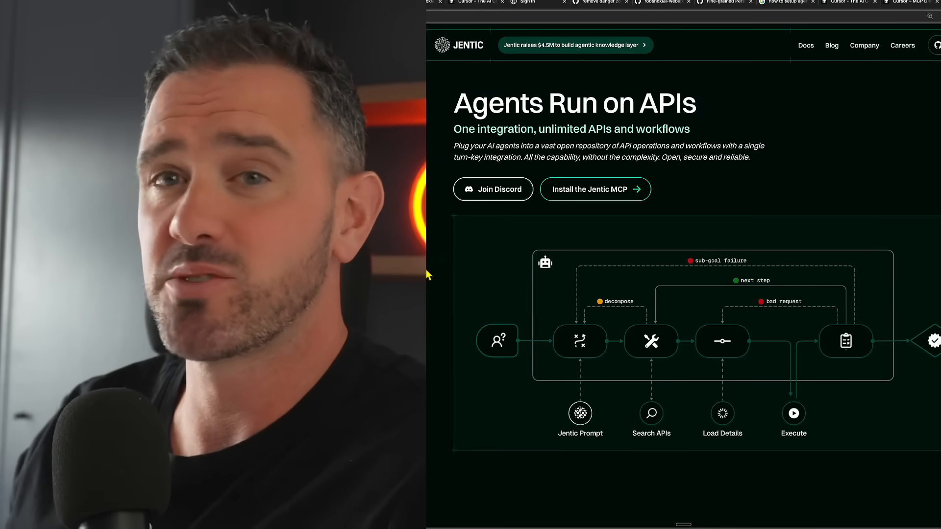